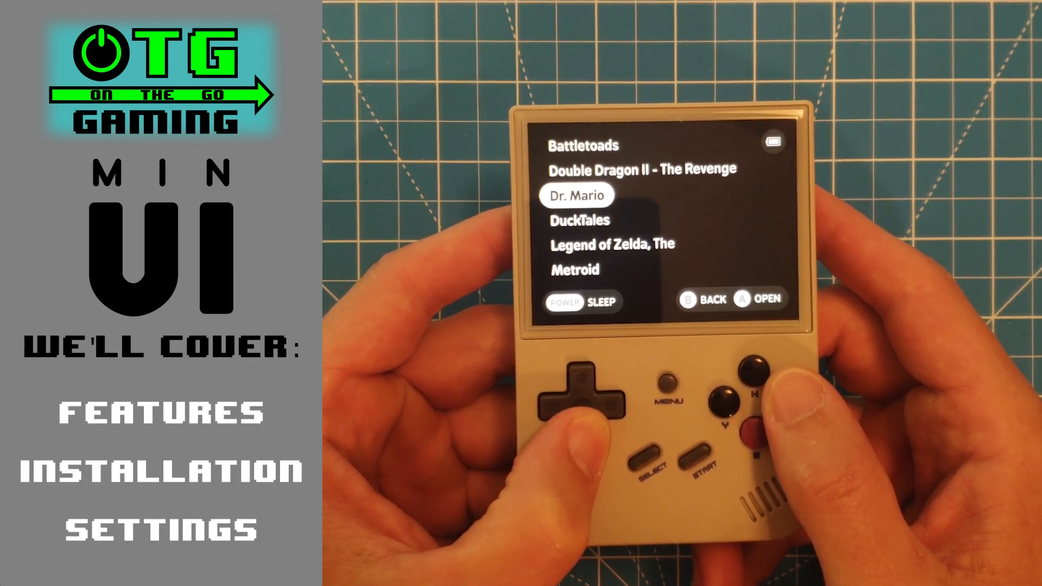
Step: Browse MinUI's system and game lists and launch a game until it shows READY
click(746, 379)
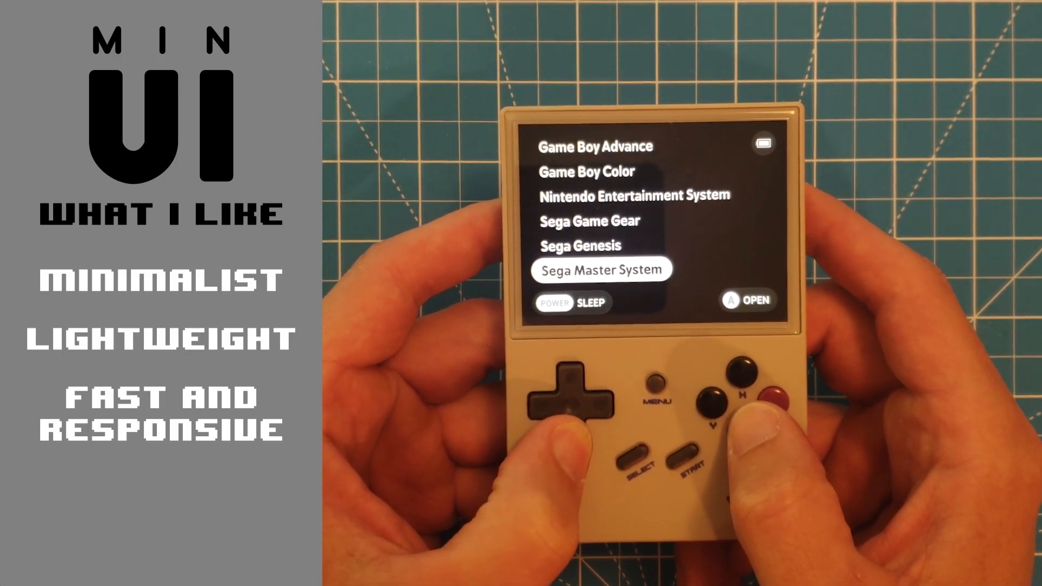
key(Down)
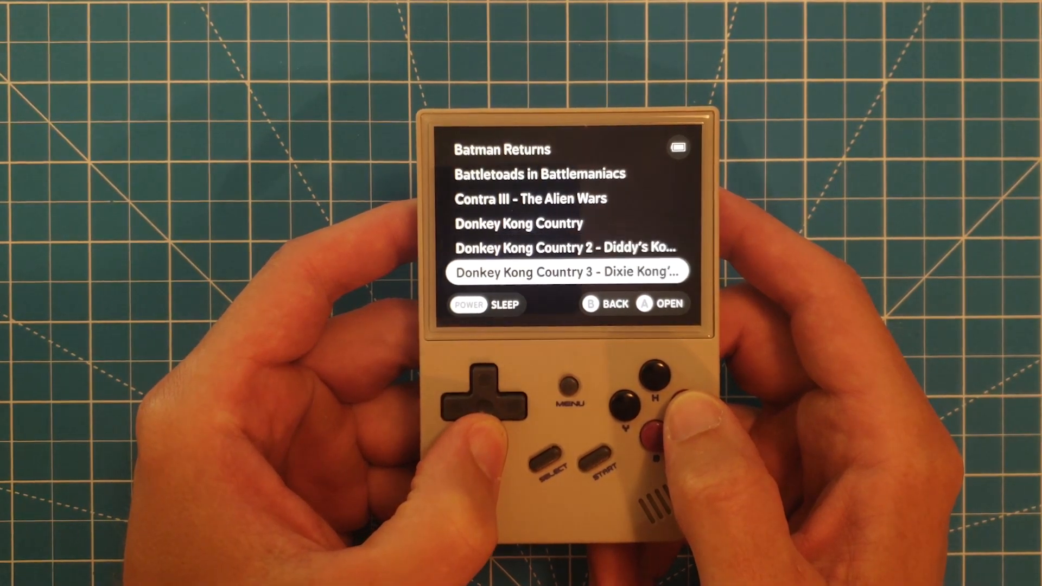
click(484, 414)
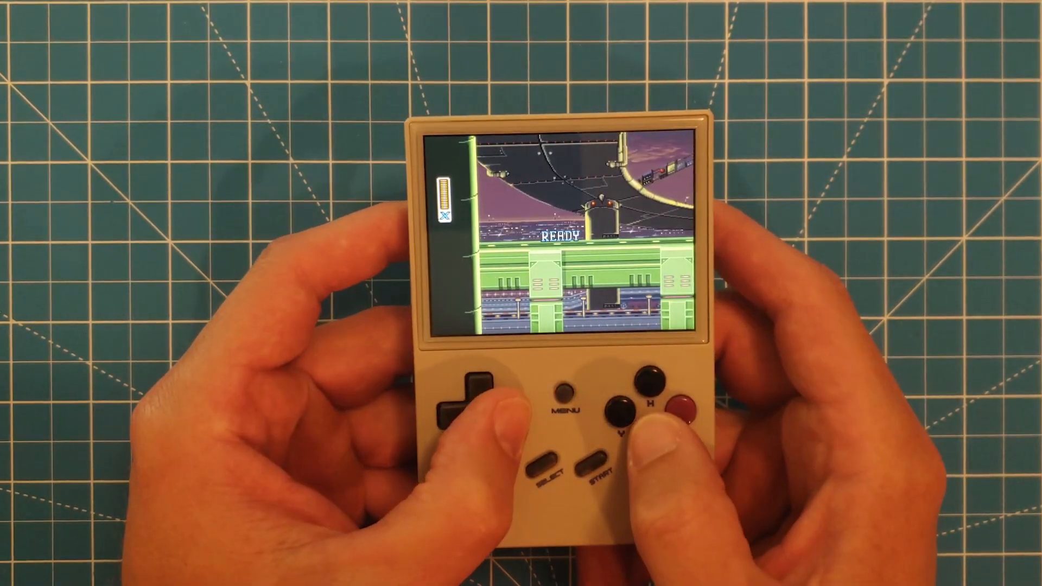
click(620, 407)
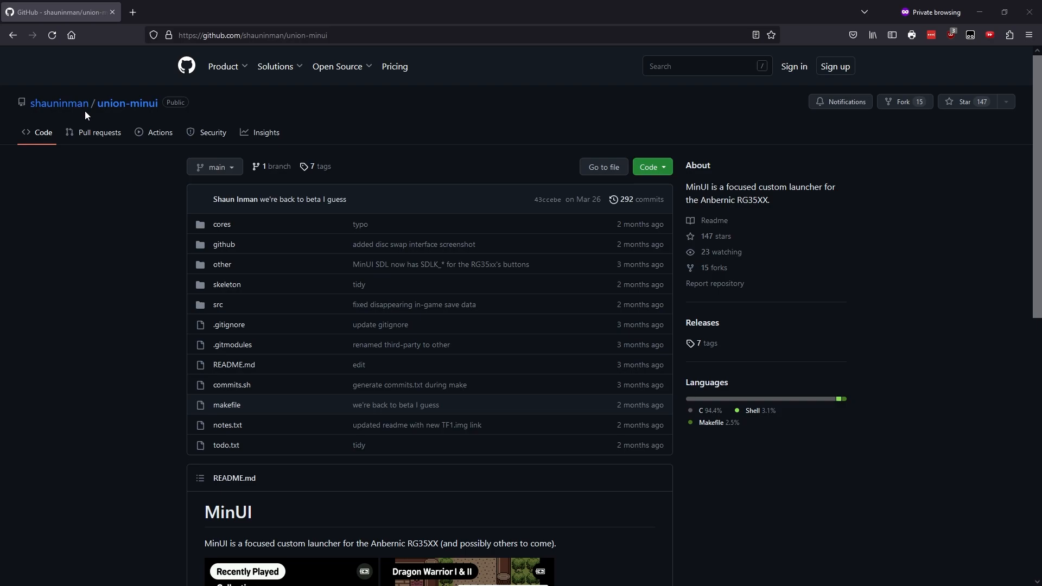
mouse_move(448, 225)
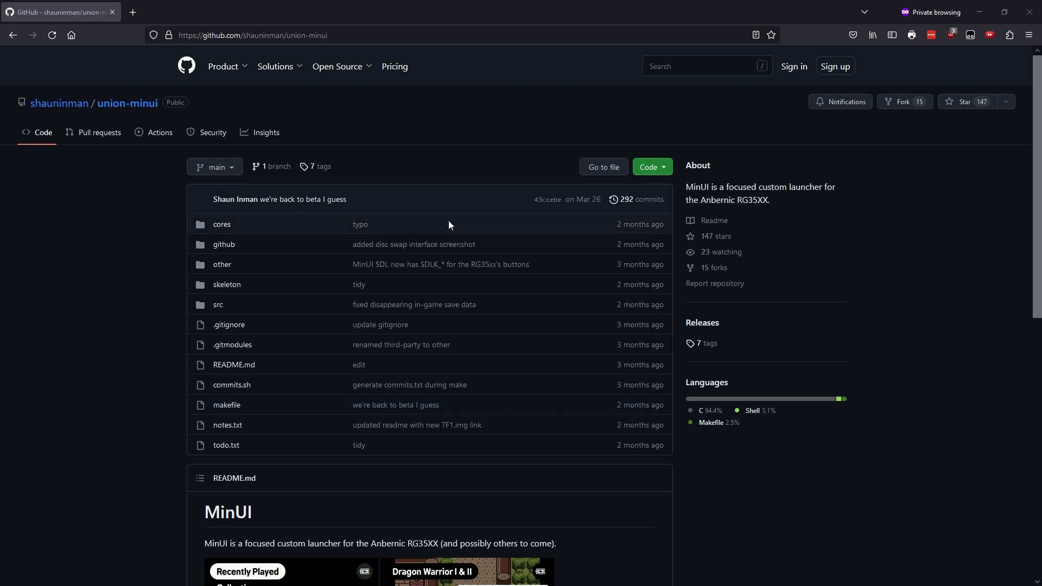
Step: From the README reach the union-minui releases and expand the MinUI-20230326b-0 pre-release assets
scroll(down, 3)
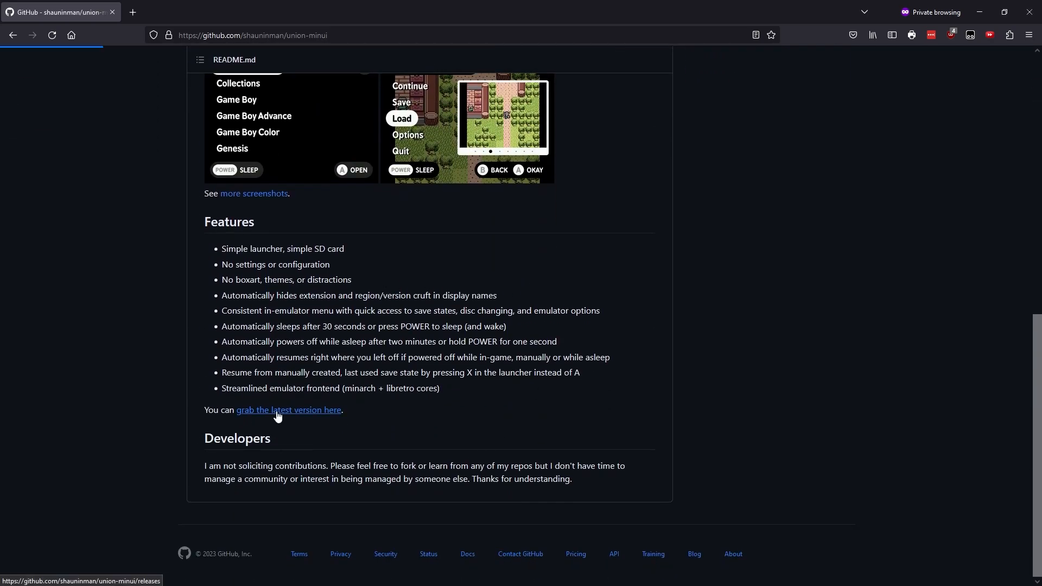
click(288, 410)
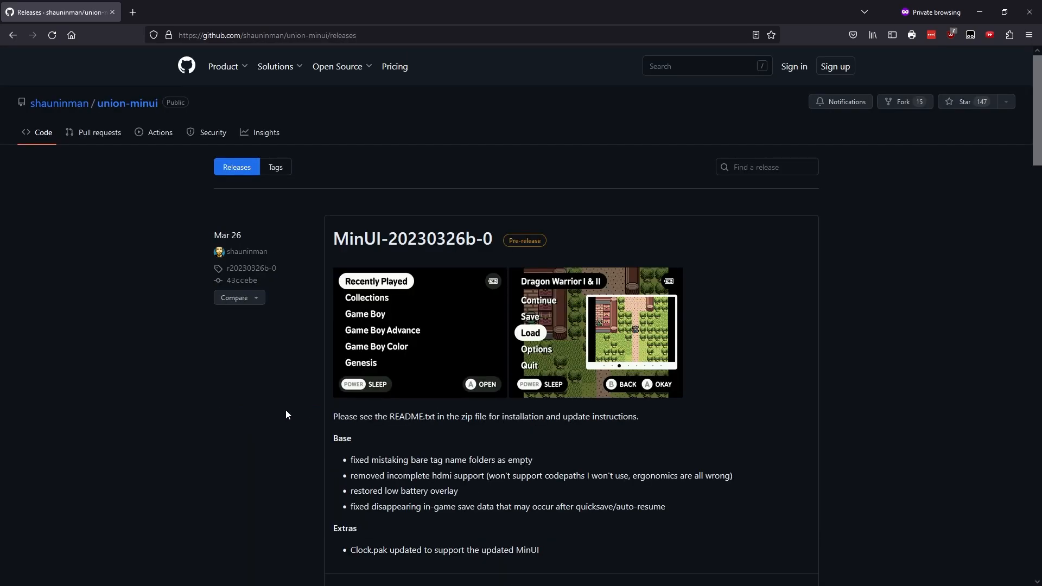
mouse_move(556, 292)
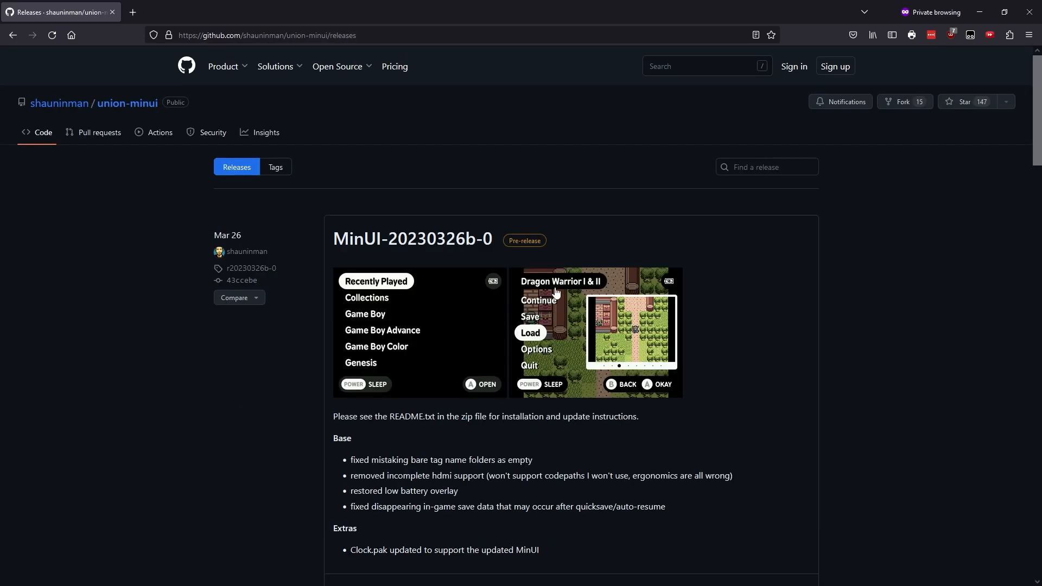
mouse_move(536, 251)
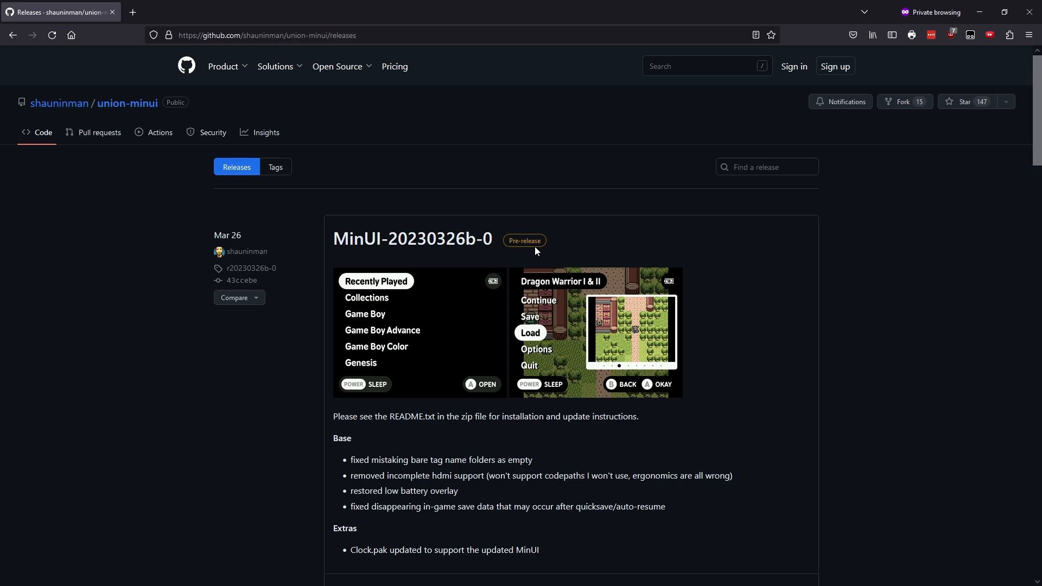
scroll(down, 3)
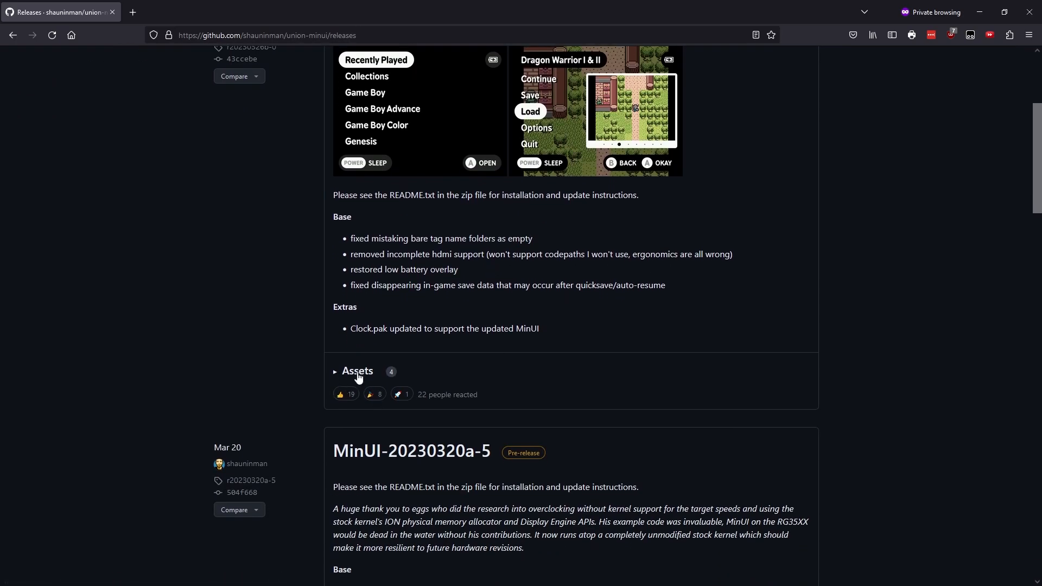
click(357, 371)
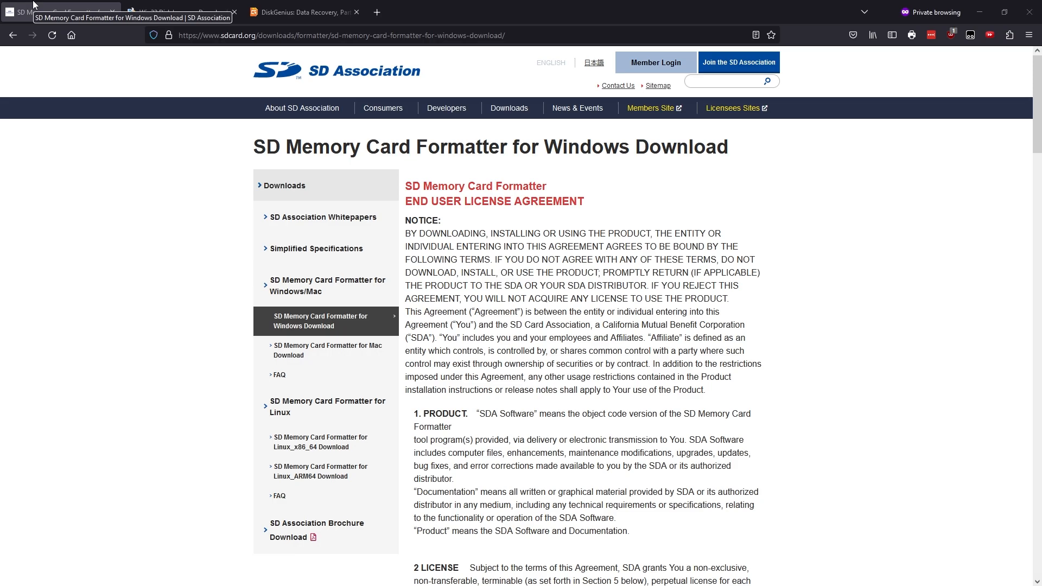
mouse_move(50, 67)
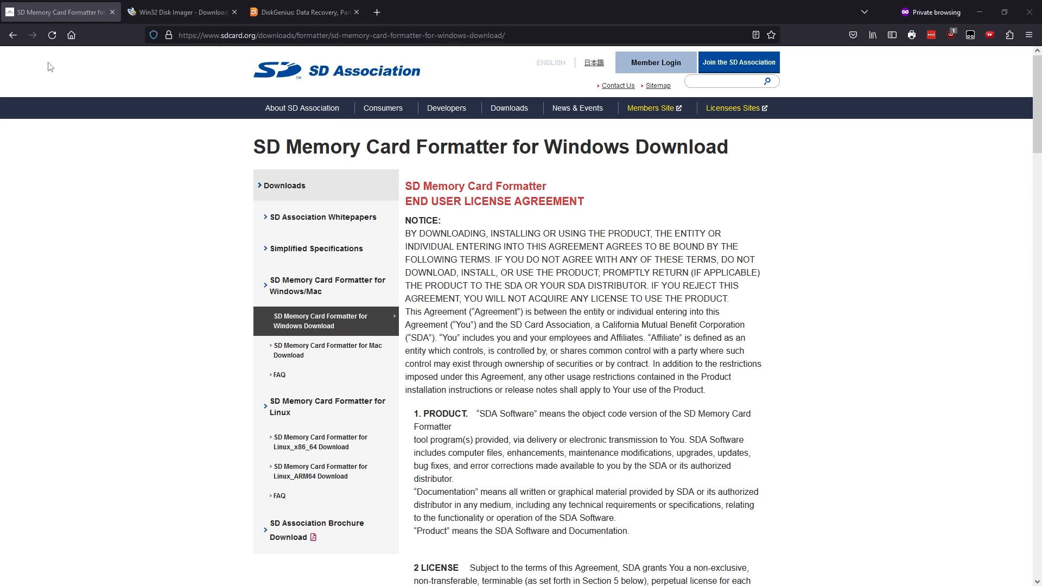
Step: Review the SD Card Formatter and Win32 Disk Imager download pages, then minimize Firefox
click(179, 12)
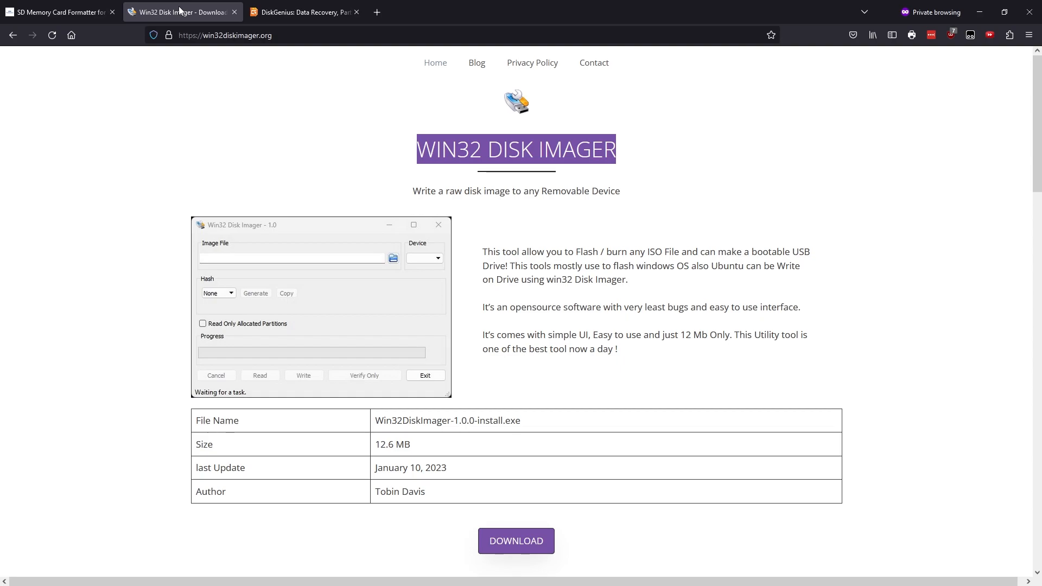
click(303, 12)
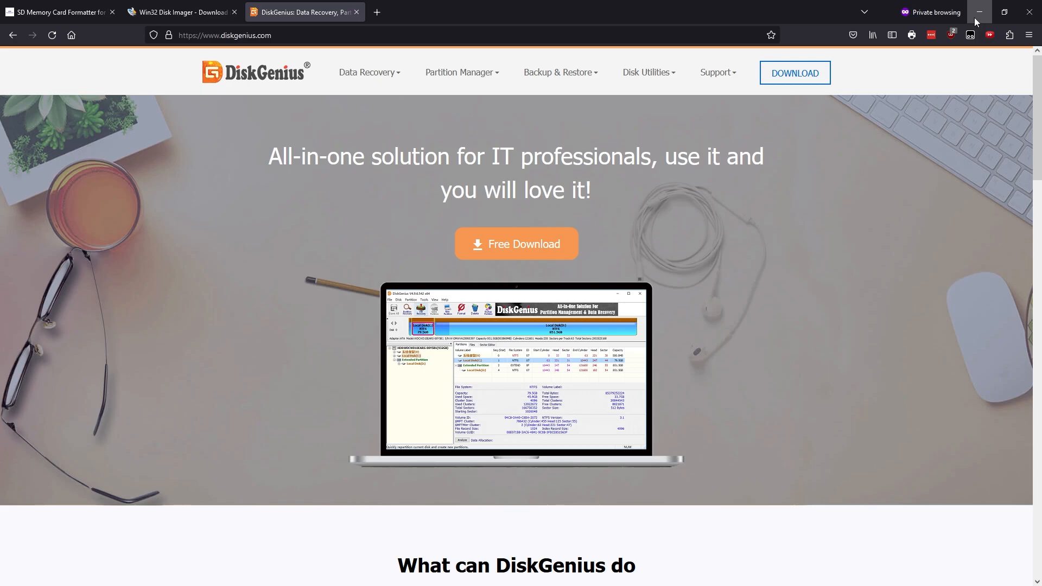
click(978, 12)
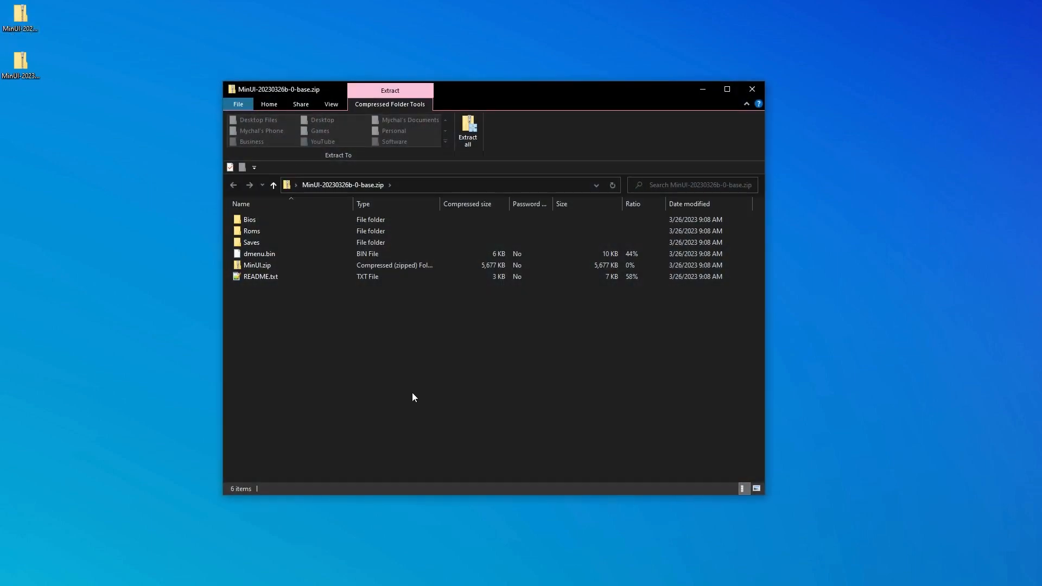
Step: Open README.txt from the MinUI base zip in Notepad++
click(262, 276)
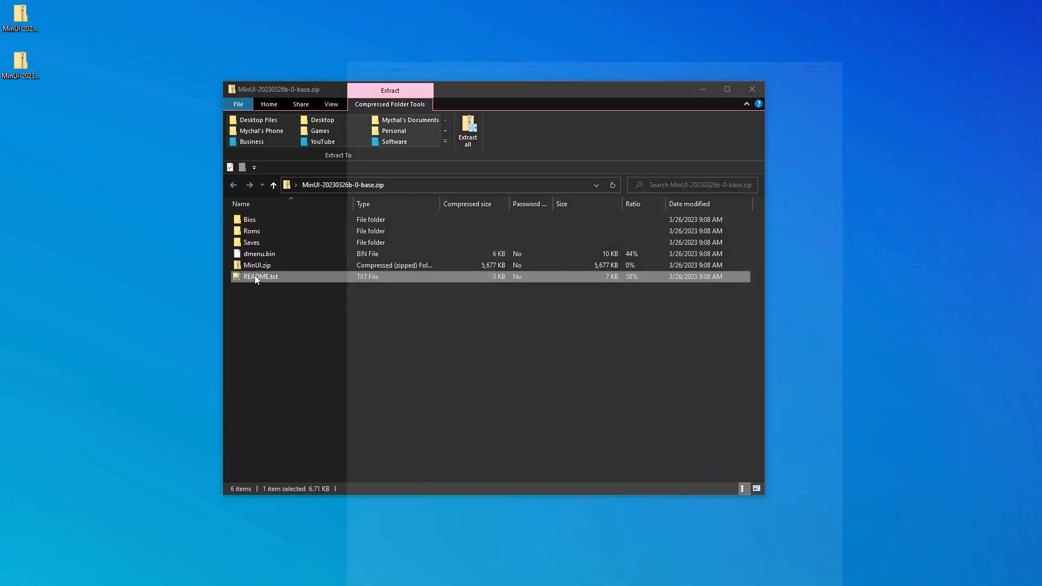
double_click(262, 277)
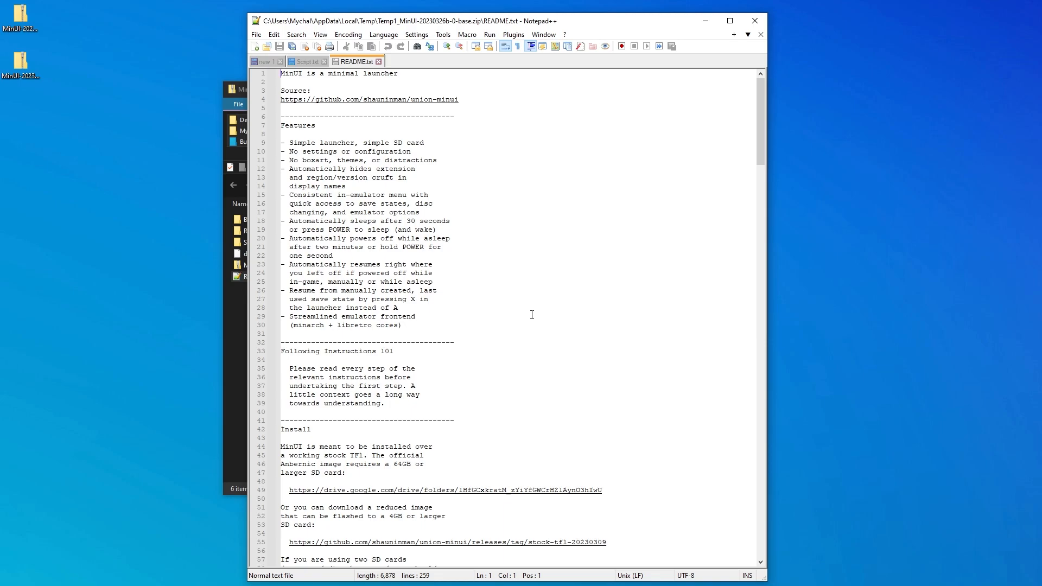
Step: Reach the README's Install section and open the stock-tf1 image link in the browser
scroll(down, 3)
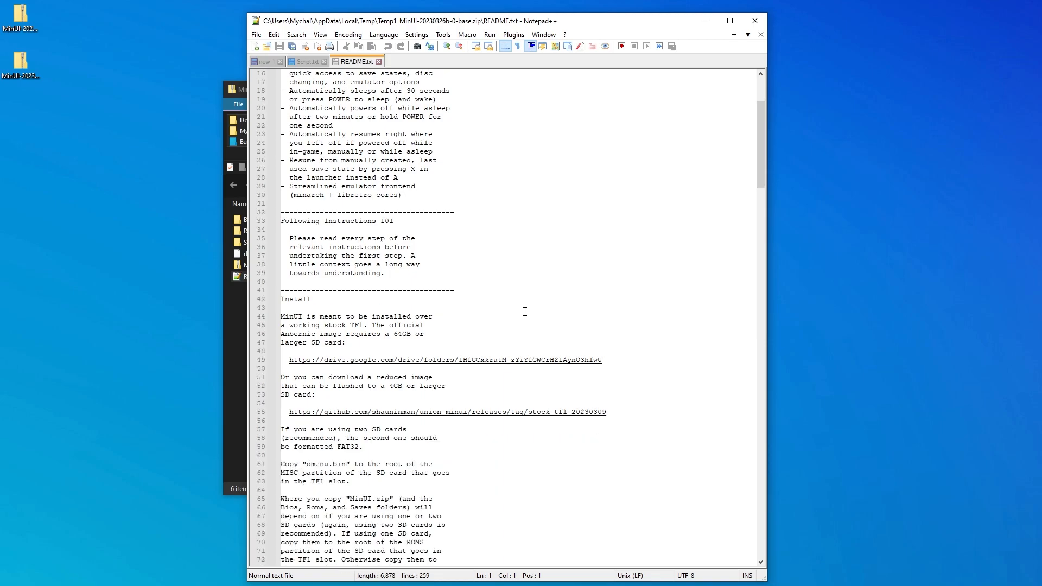
scroll(down, 3)
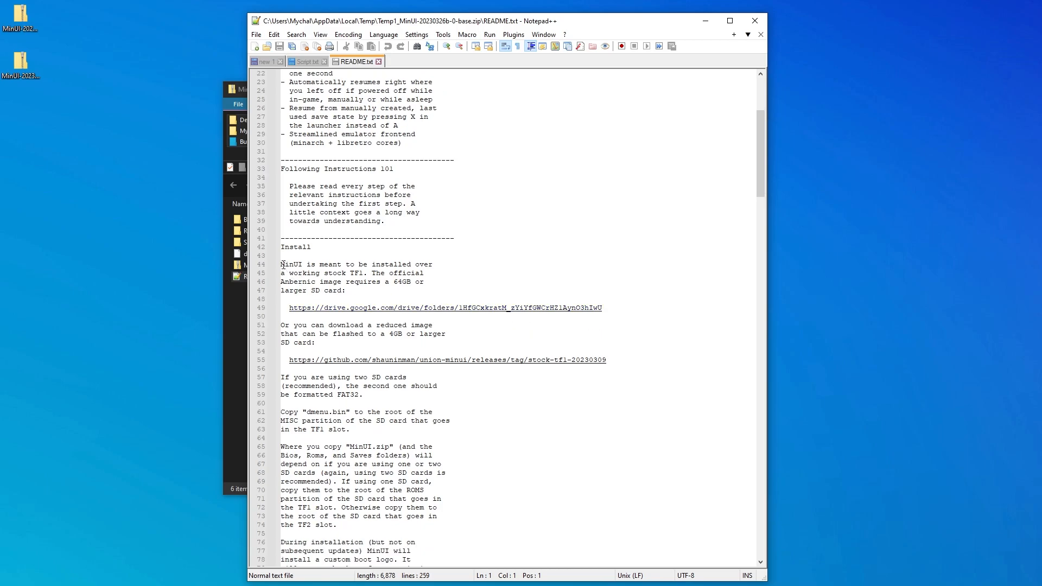
drag(281, 264, 342, 281)
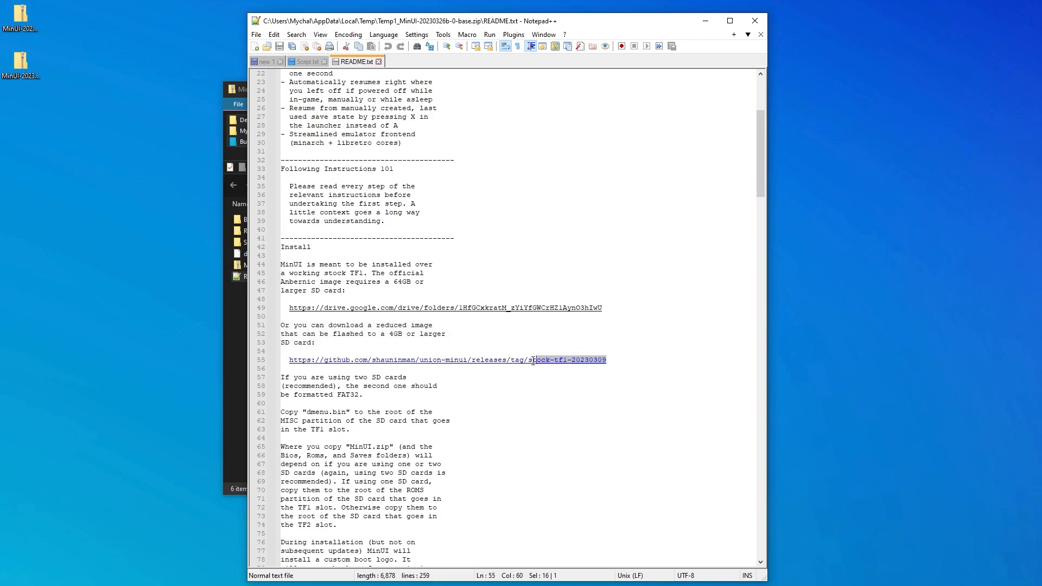
right_click(532, 359)
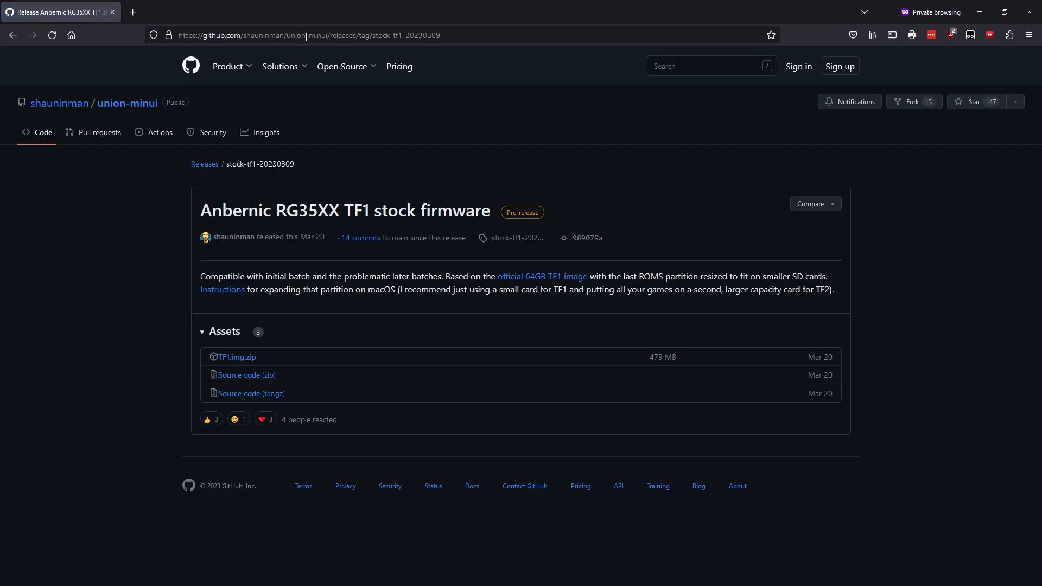
mouse_move(234, 354)
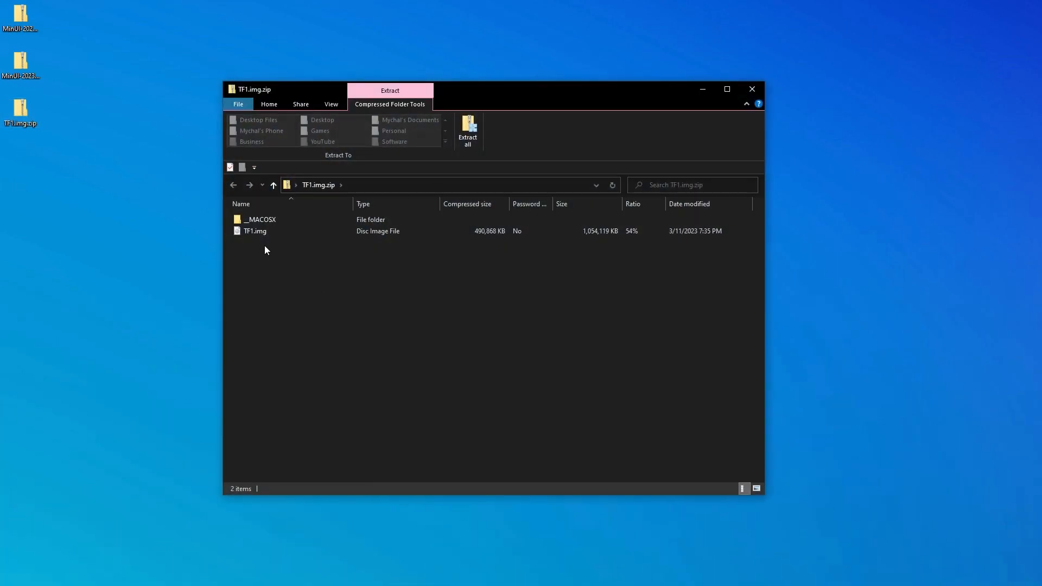
Step: Extract TF1.img from its zip onto the desktop
click(255, 231)
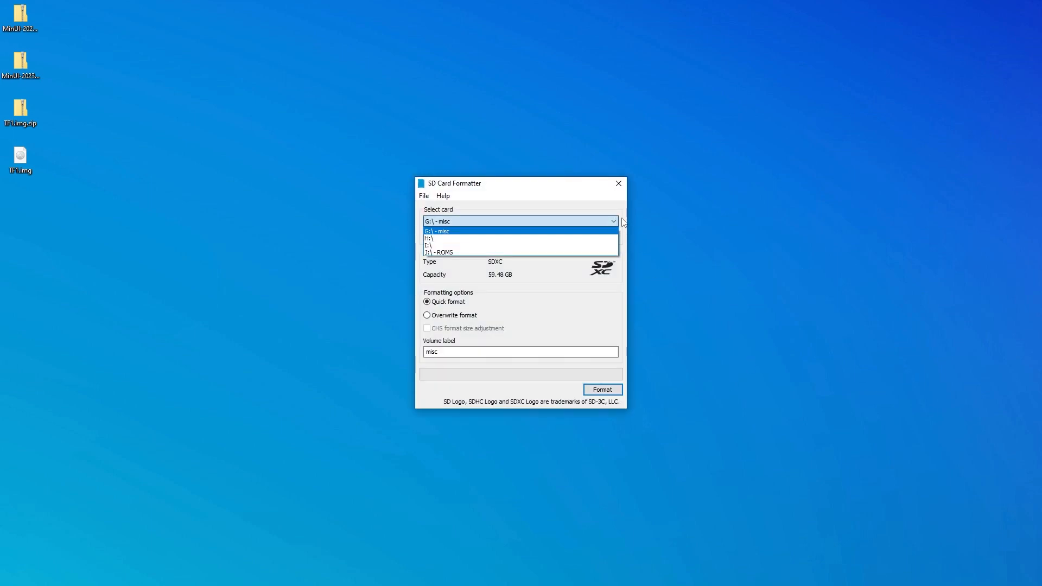
Step: Quick-format the G:\ misc card in SD Card Formatter and dismiss the completion notice
click(437, 230)
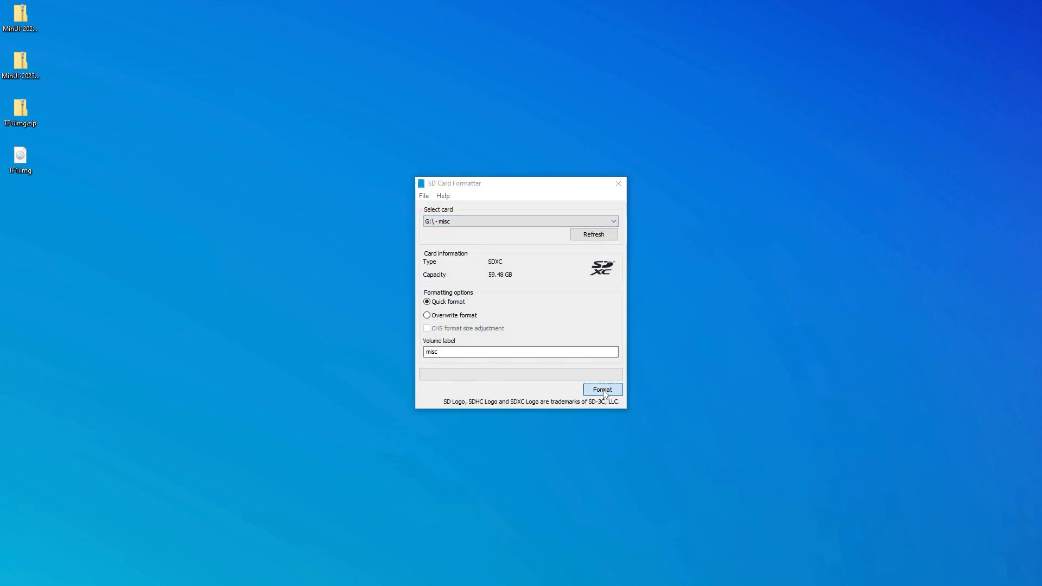
click(602, 390)
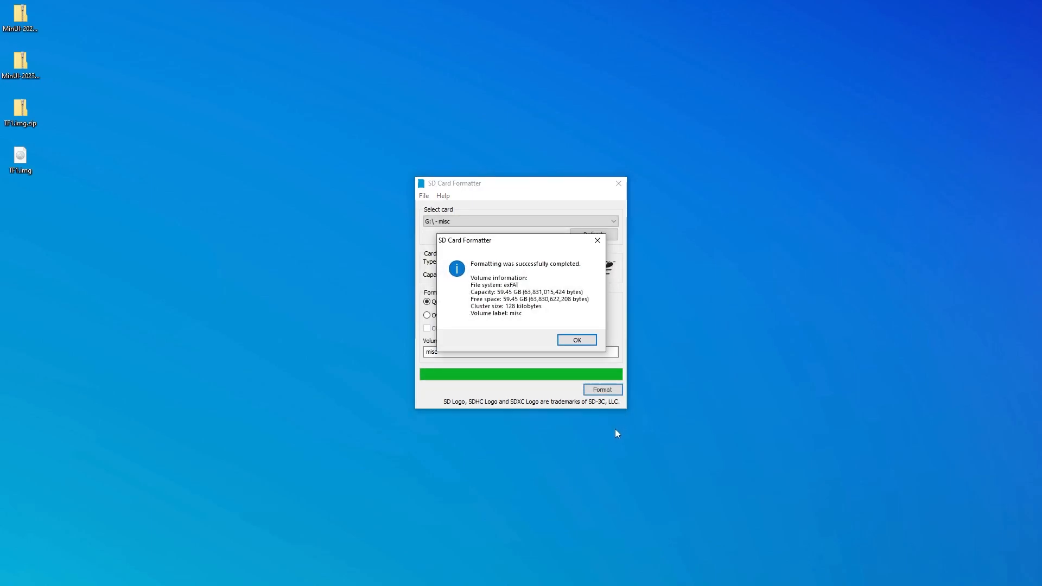
click(575, 339)
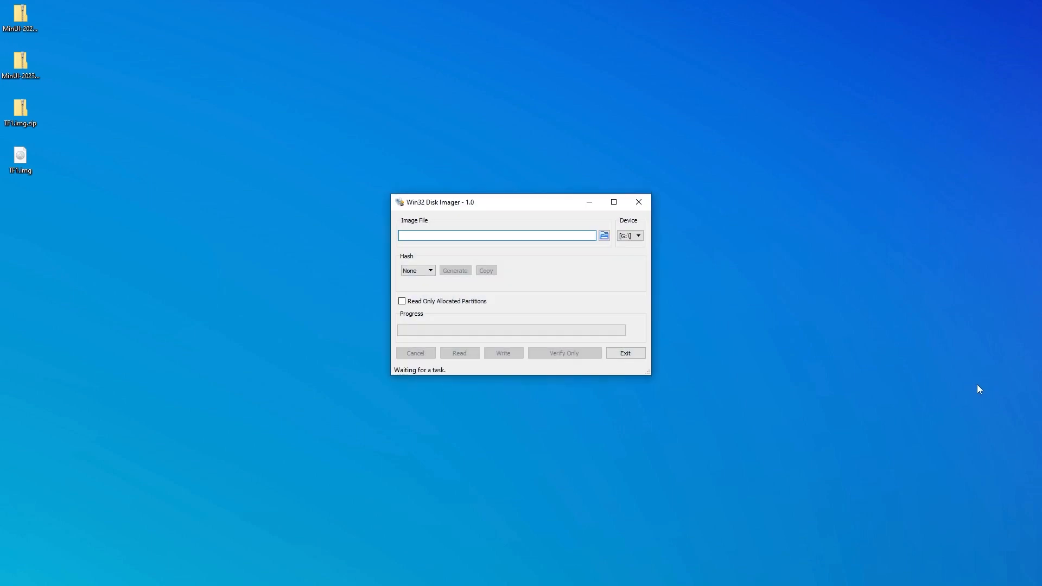
Step: Select TF1.img as the image and the G:\ misc SD card as the target device
click(603, 236)
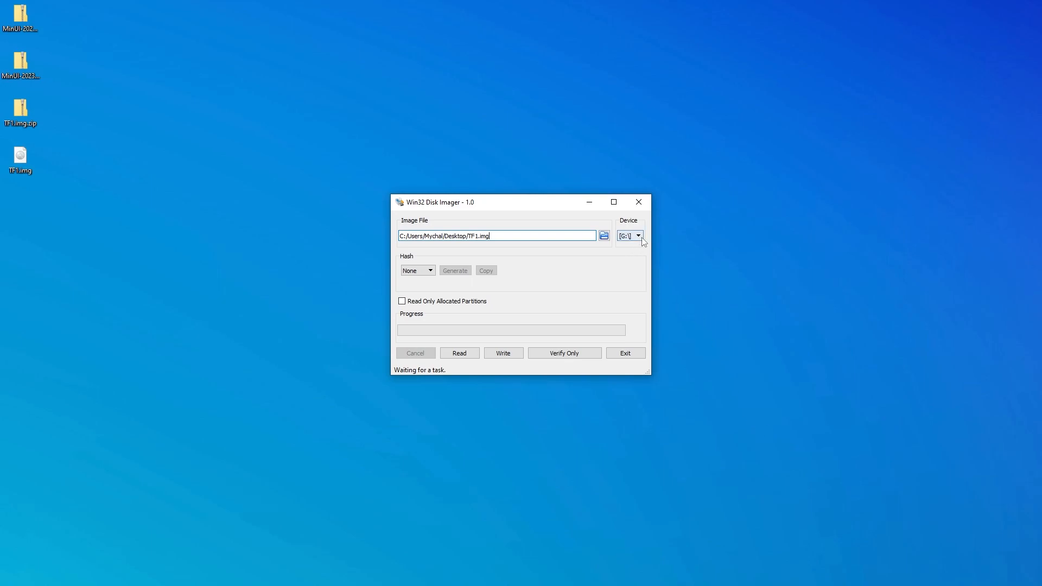
click(637, 235)
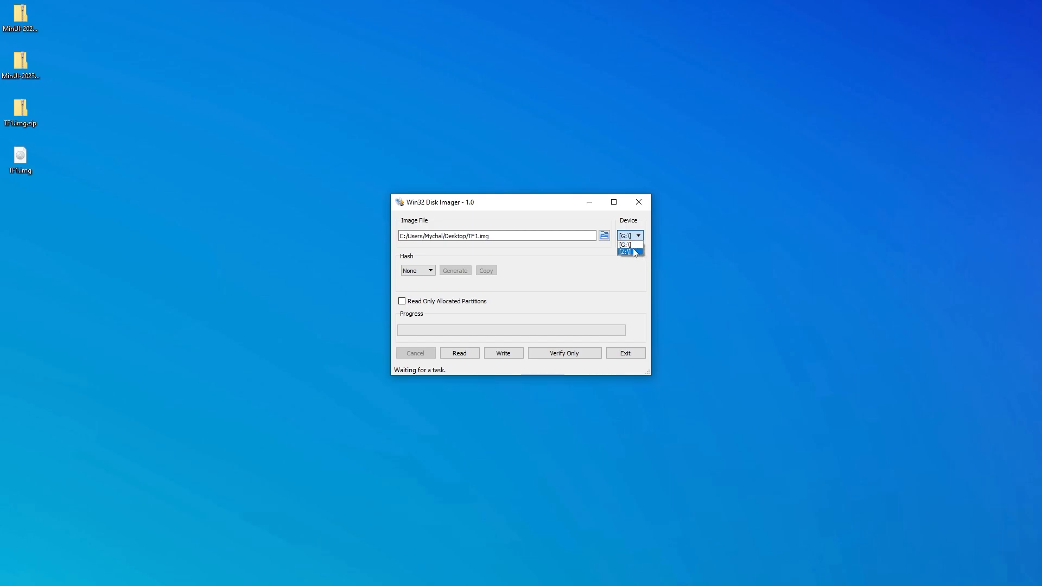
click(627, 244)
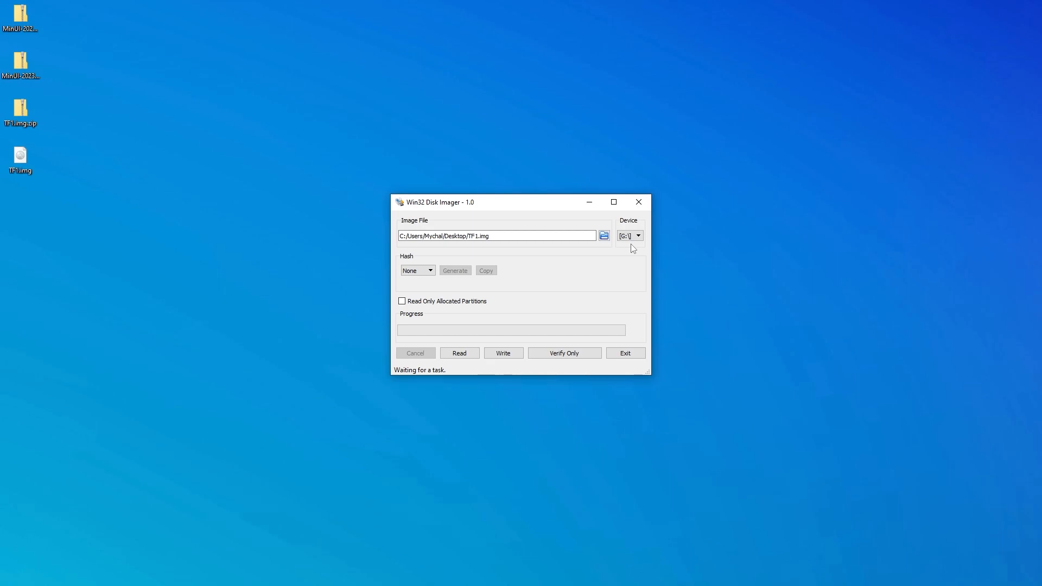
mouse_move(502, 353)
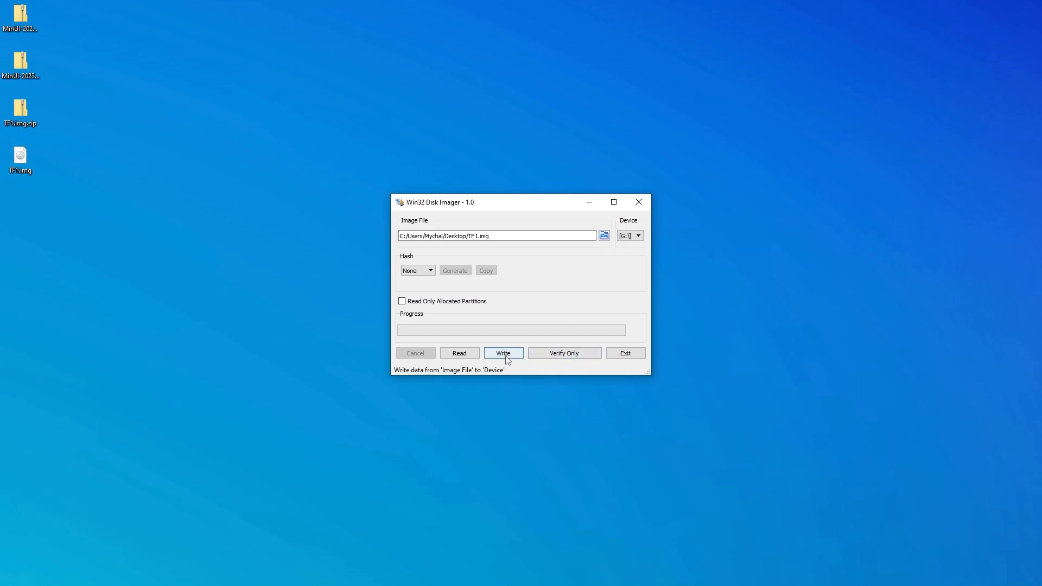
Step: Write the image to the card, confirming the overwrite and acknowledging Write Successful
click(503, 353)
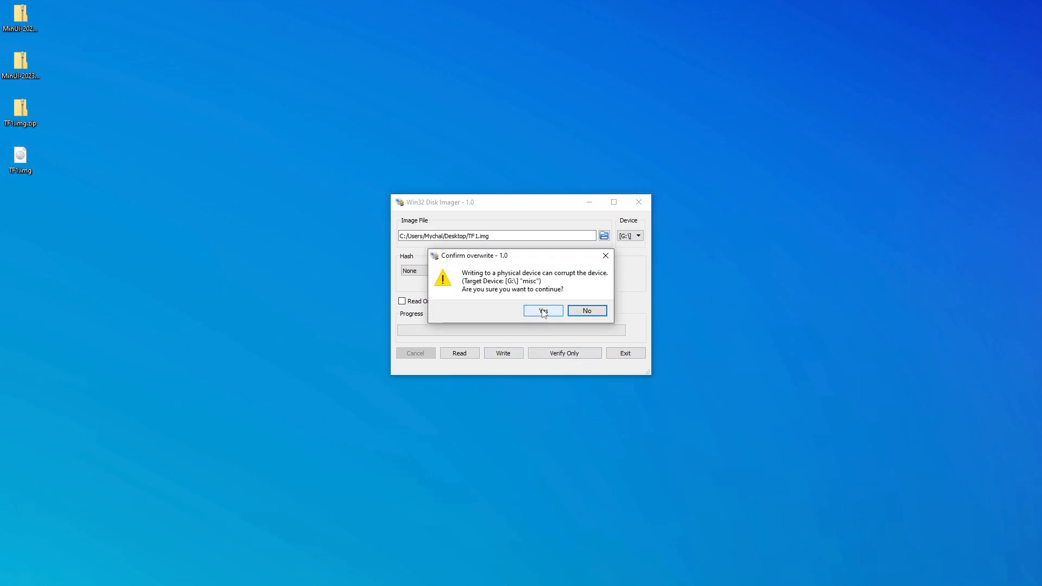
click(543, 311)
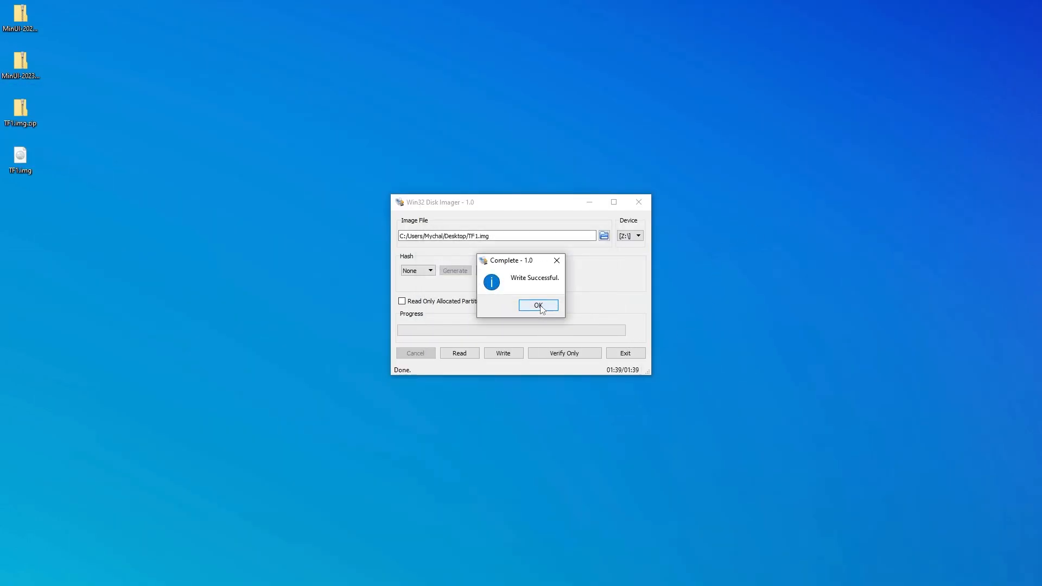
click(537, 305)
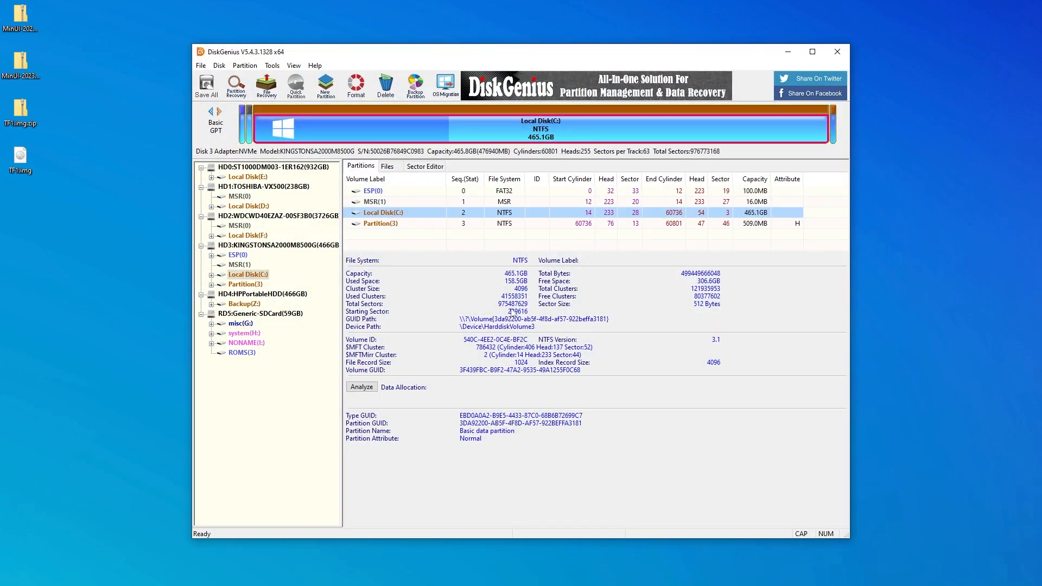
Step: Delete the 3 GB ROMS partition and start a new partition in the 58.5 GB free space
click(242, 352)
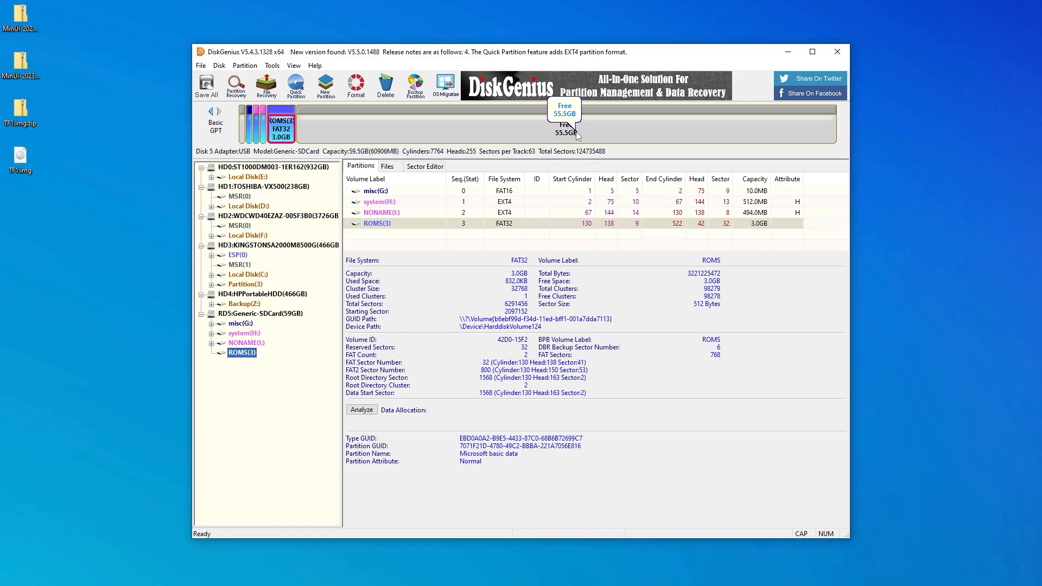
mouse_move(399, 125)
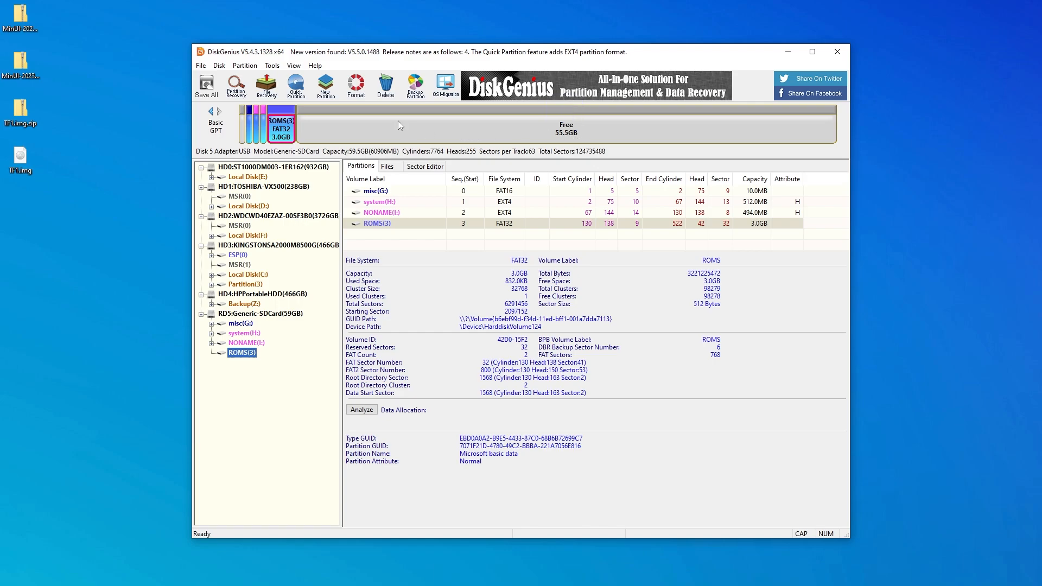
click(384, 85)
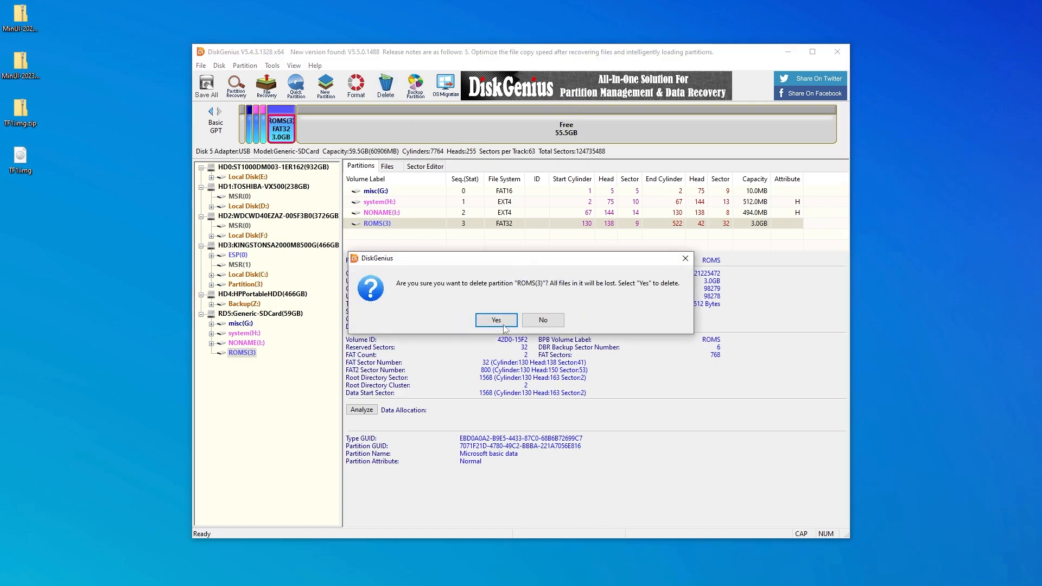
click(496, 319)
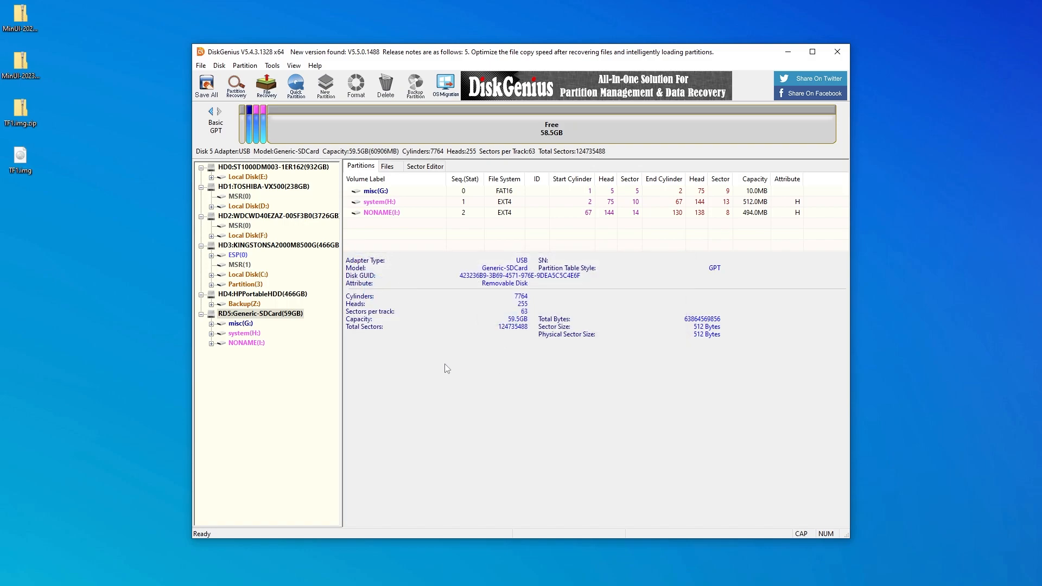
click(551, 126)
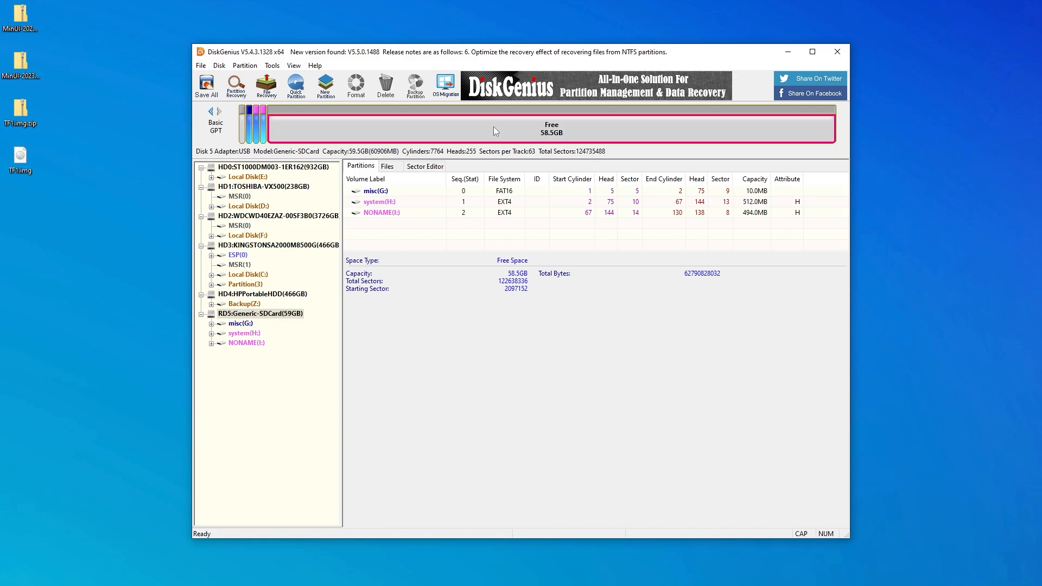
mouse_move(351, 110)
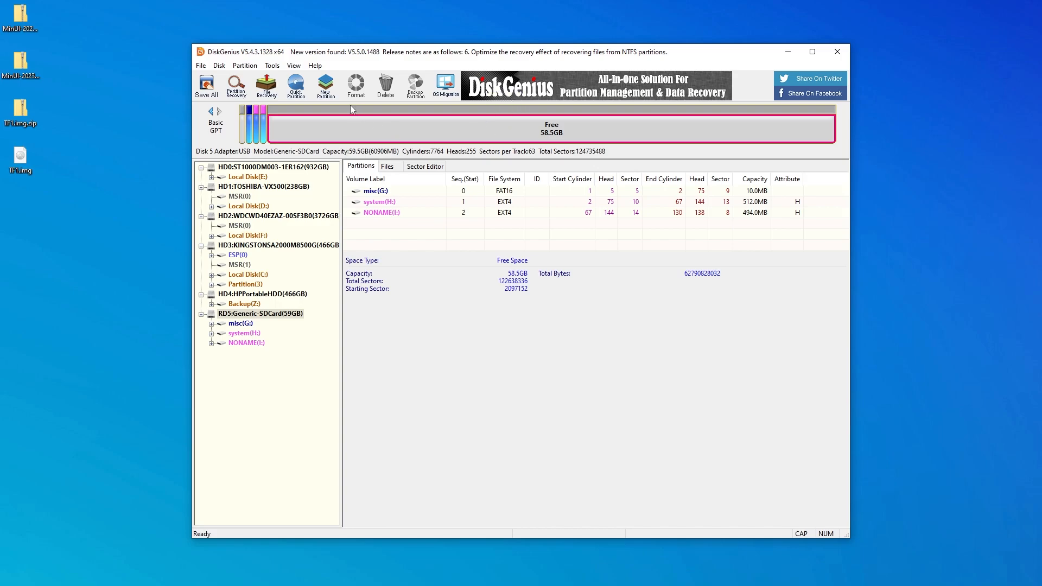
click(325, 85)
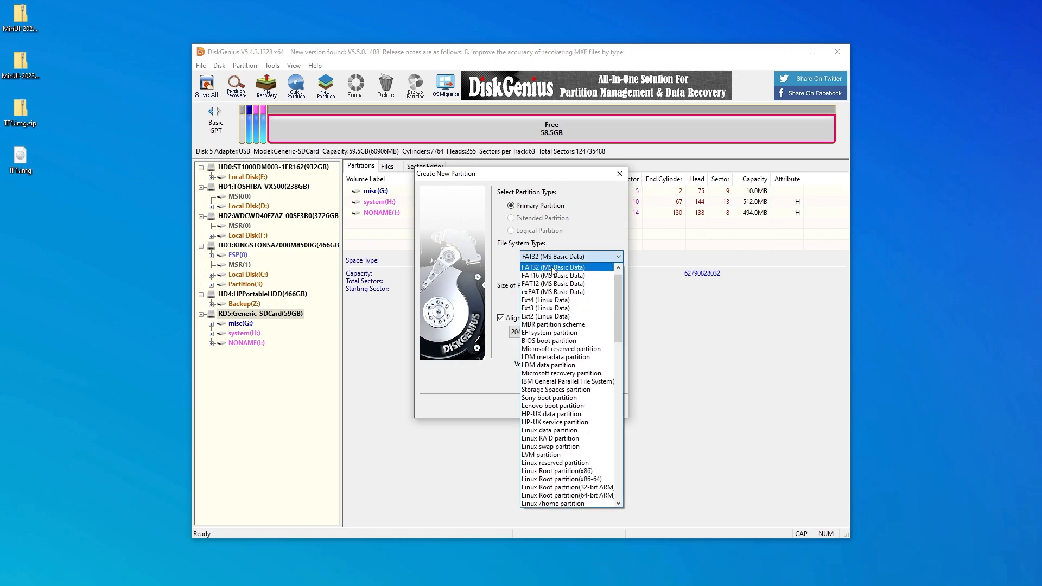
Step: Create a 58.5 GB FAT32 partition labelled ROMS, then Save All to apply and format it
click(555, 267)
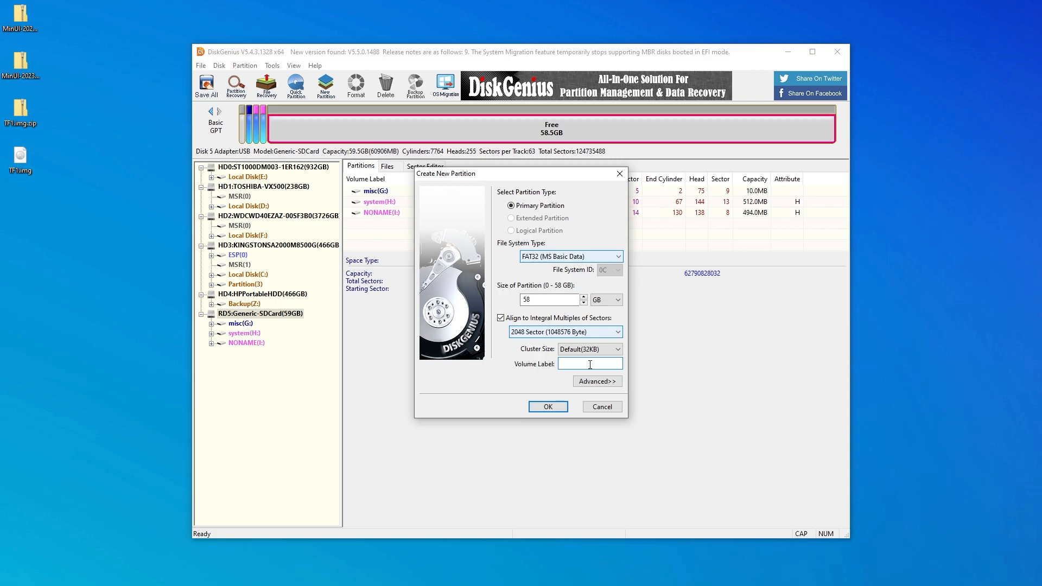
text(ROMS)
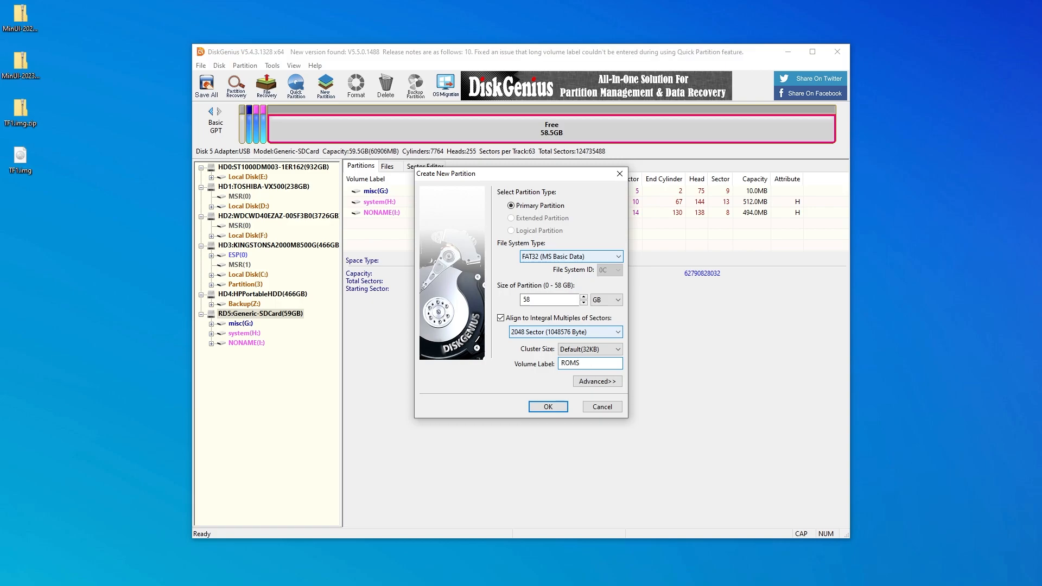
click(547, 406)
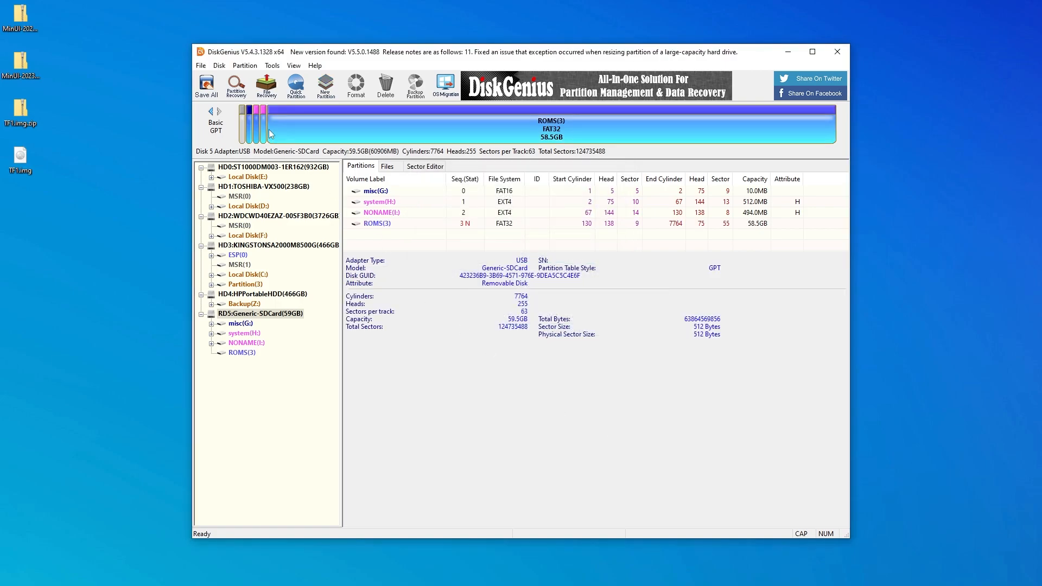
click(206, 85)
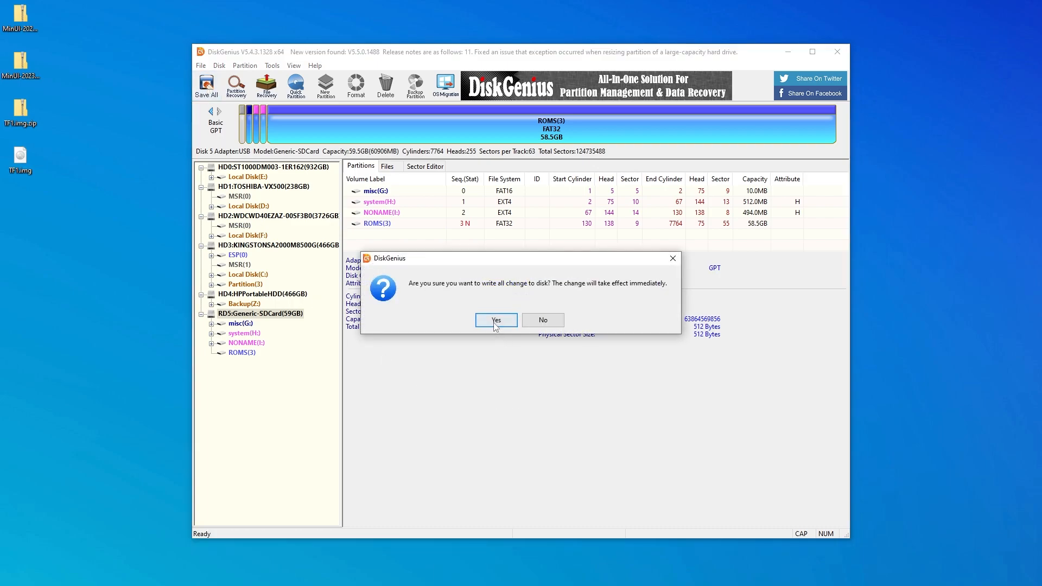
click(495, 320)
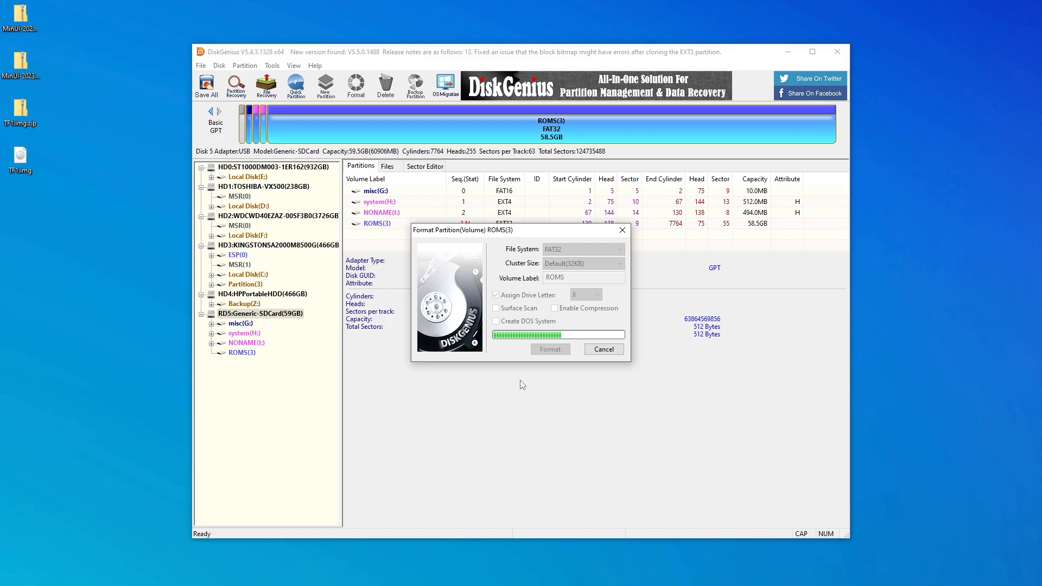
click(603, 349)
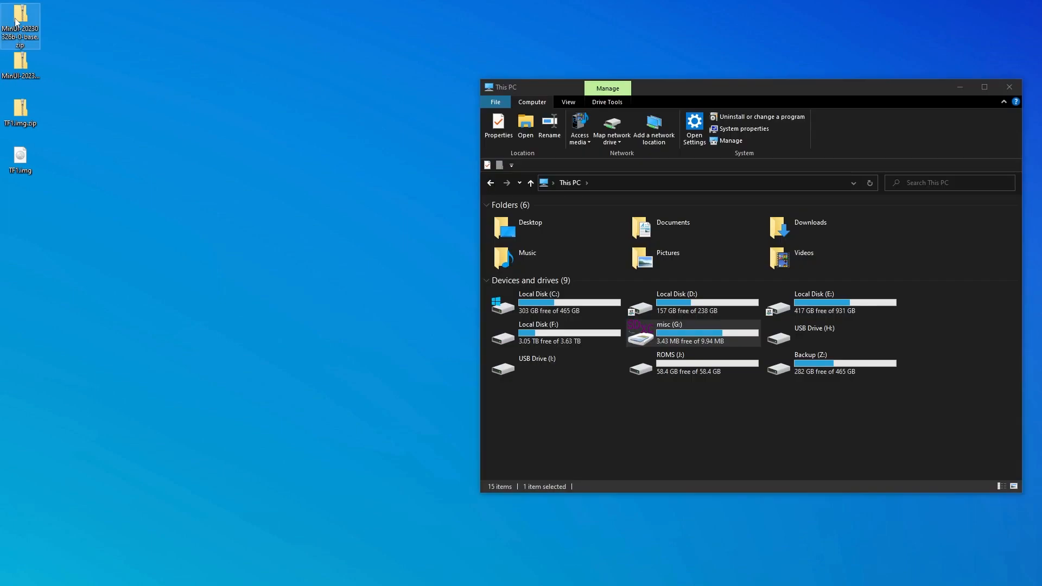
Step: Copy dmenu.bin from the MinUI base zip onto the SD card's misc (G:) drive
double_click(20, 26)
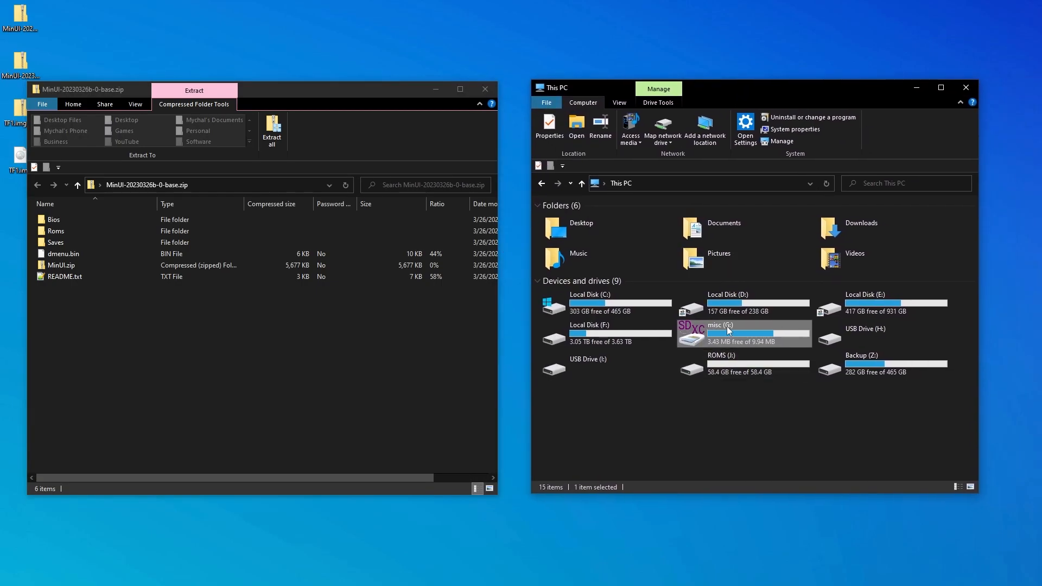
mouse_move(728, 331)
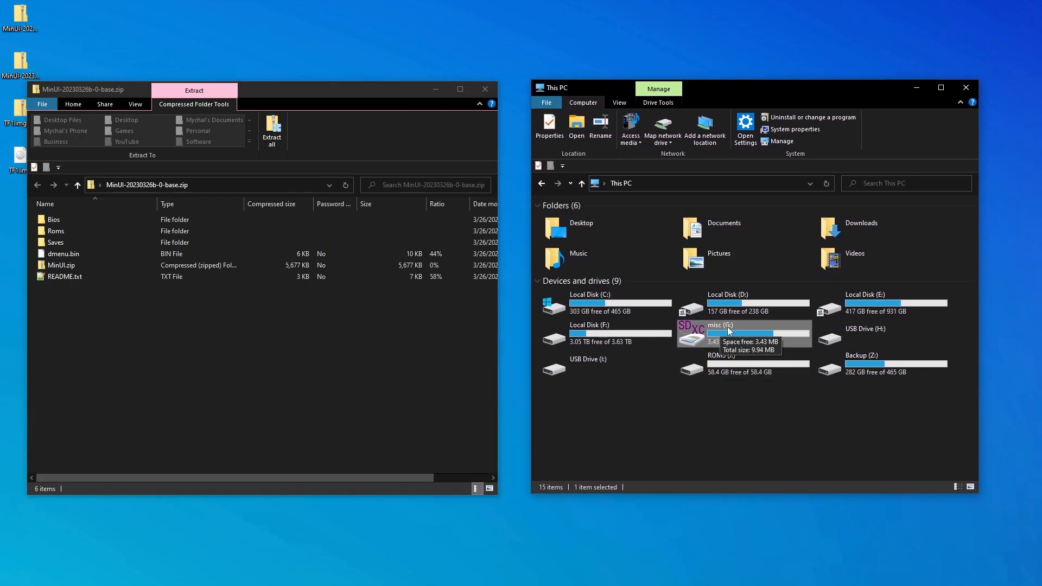
double_click(718, 324)
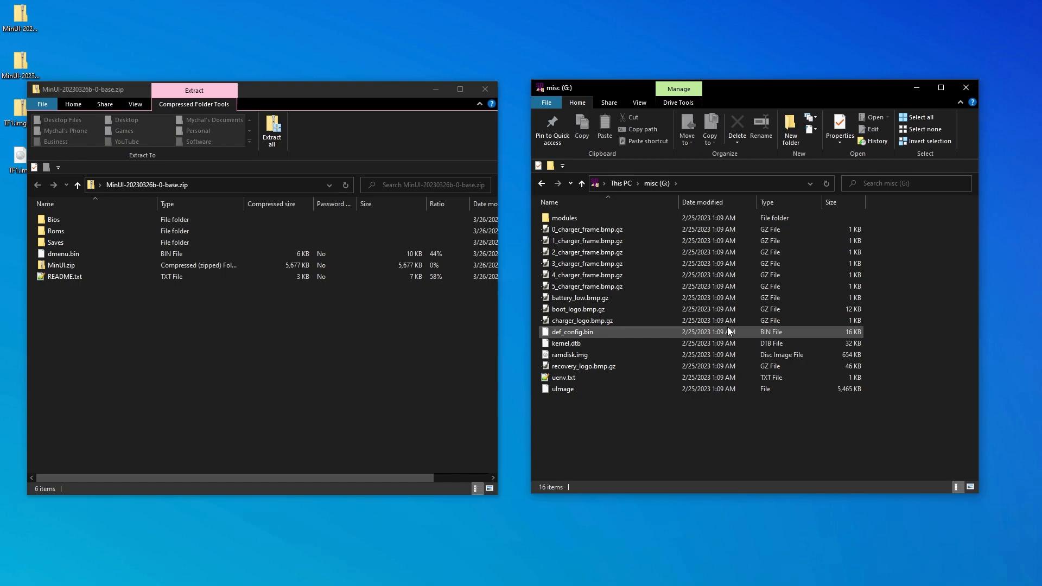
click(63, 253)
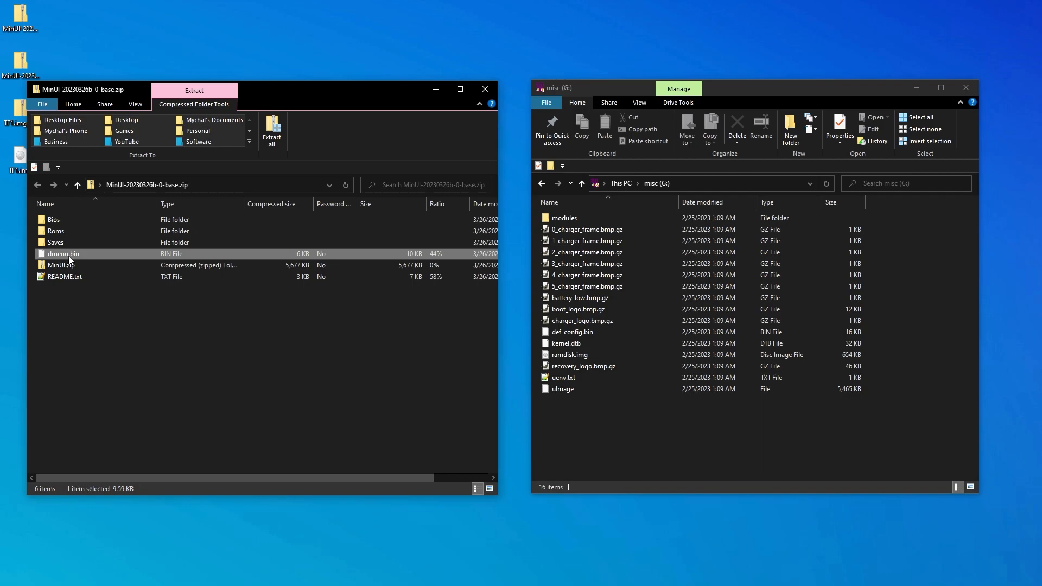
drag(63, 253, 577, 388)
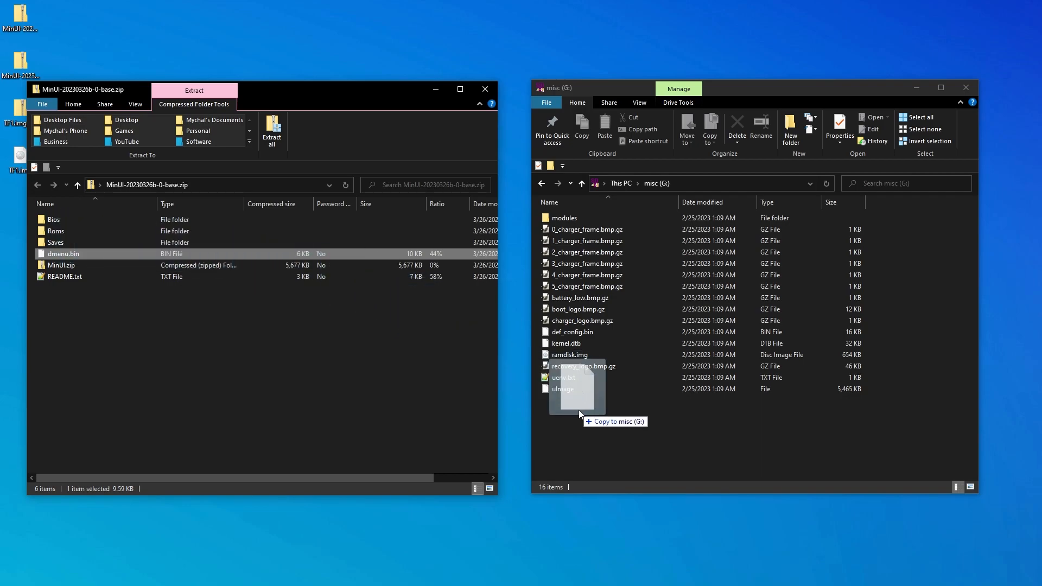
drag(63, 253, 578, 398)
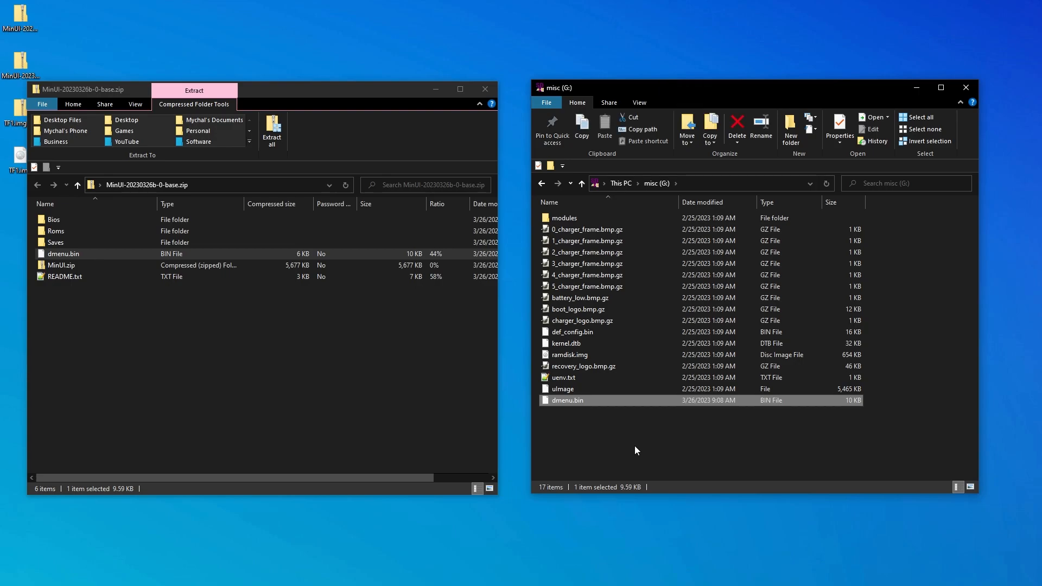
Step: Copy Bios, Roms, Saves and MinUI.zip from the base zip onto ROMS (J:) and close the archive
click(581, 183)
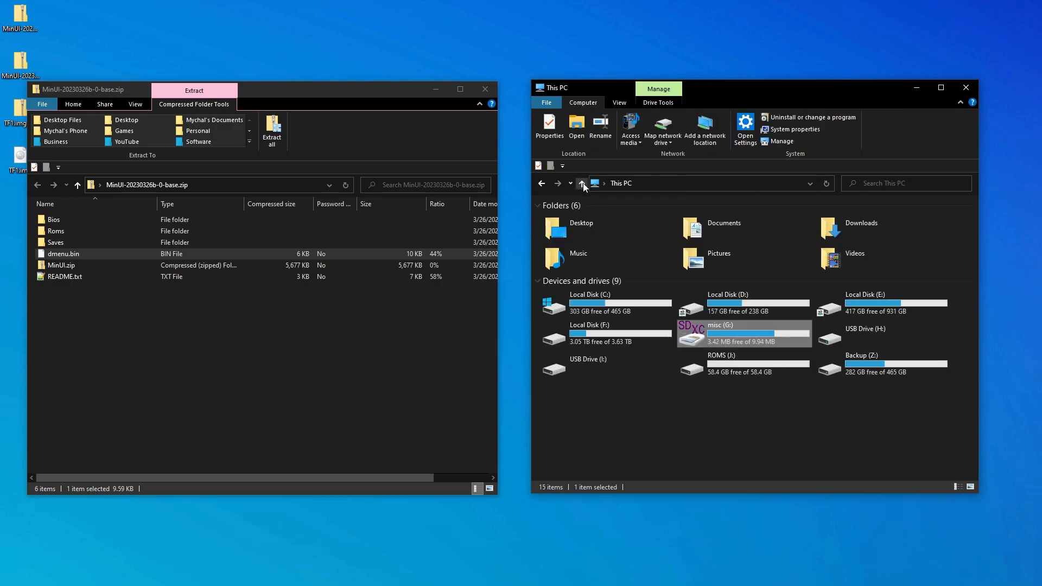
click(709, 364)
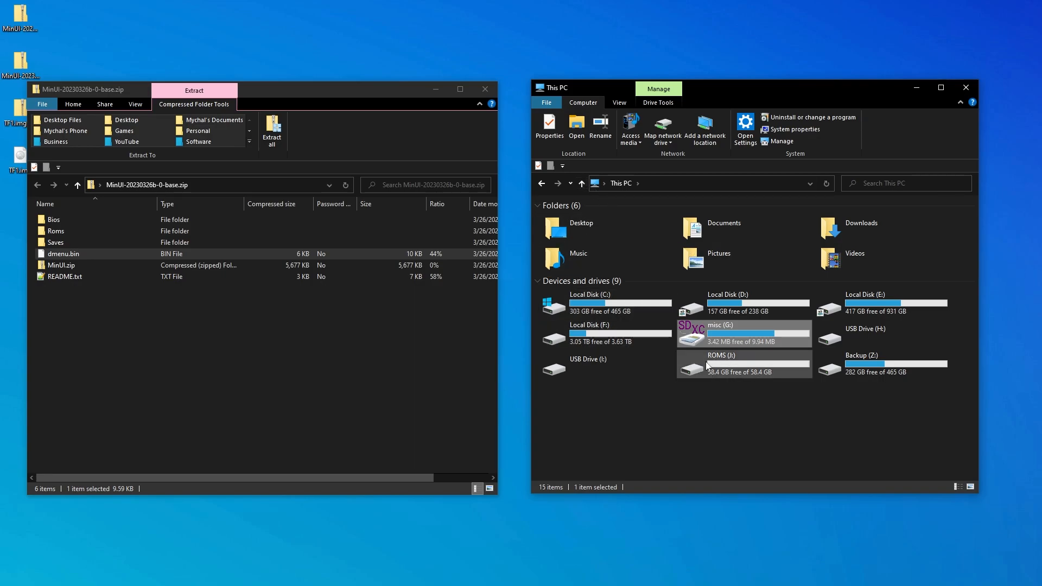
double_click(721, 363)
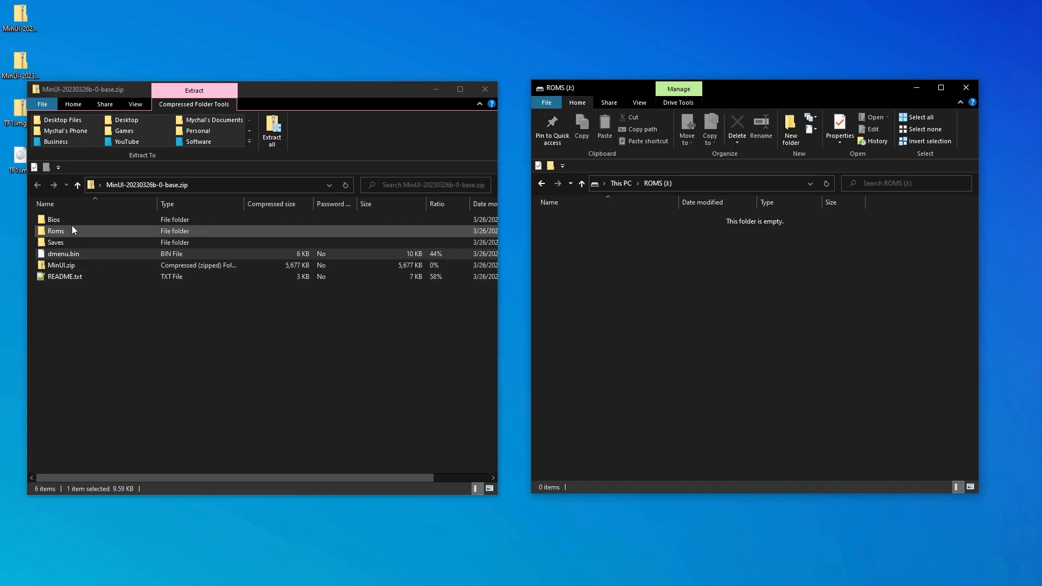
click(53, 220)
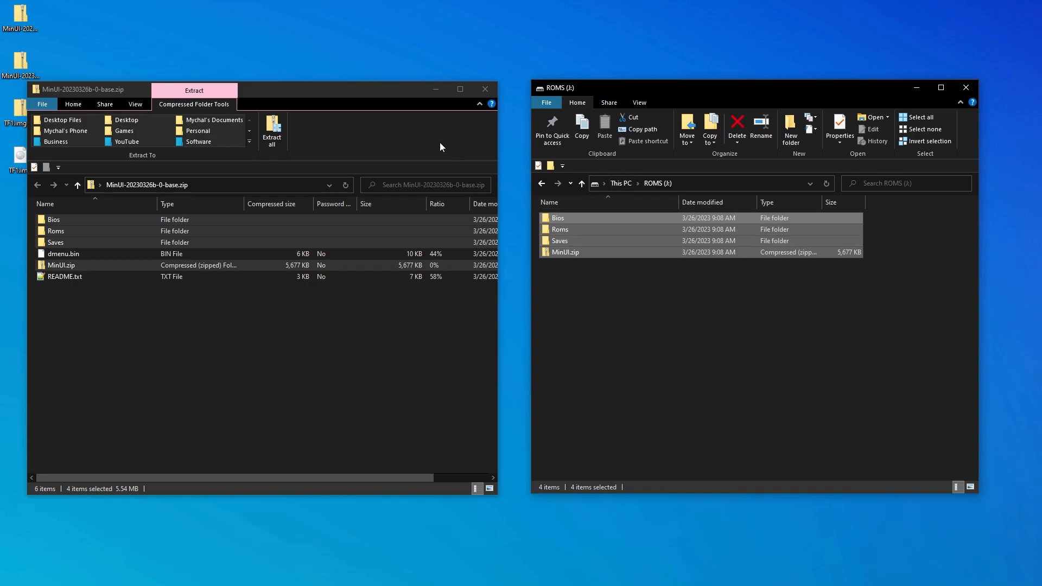
click(484, 89)
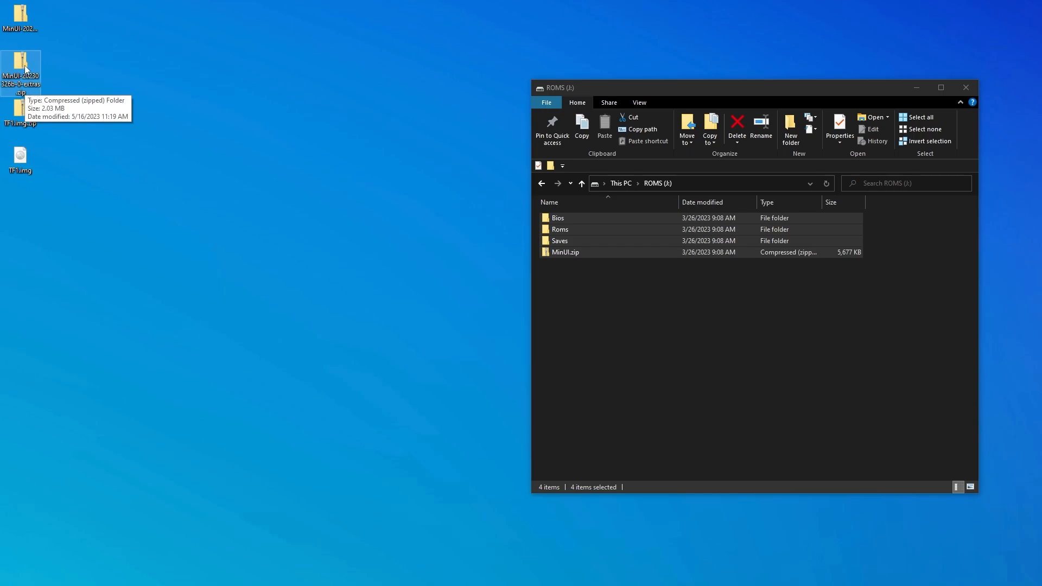
Step: Copy Bios, Emus, Roms, Saves and Tools from the extras zip onto ROMS (J:) and close the archive
double_click(22, 68)
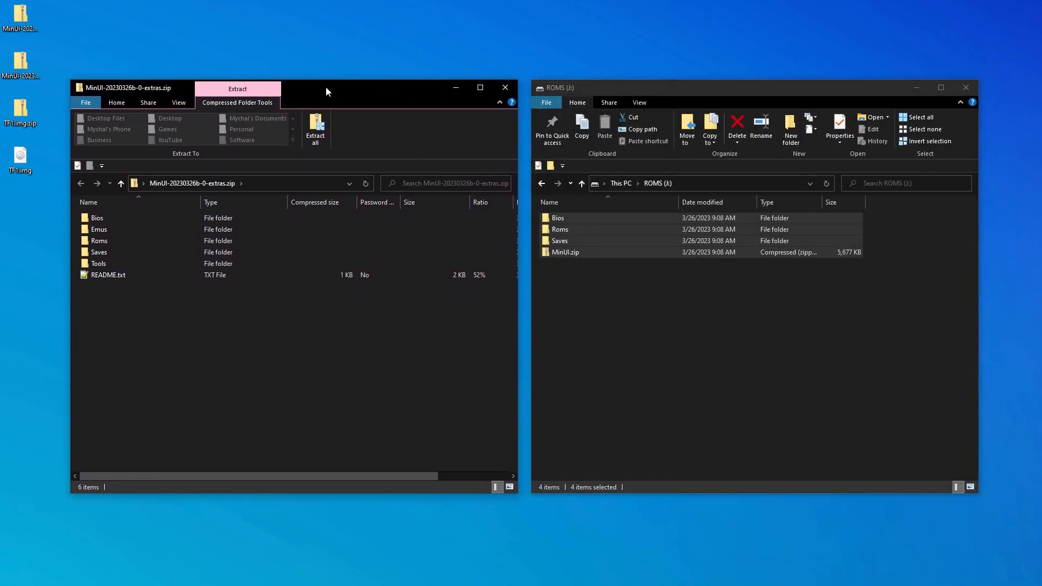
click(108, 274)
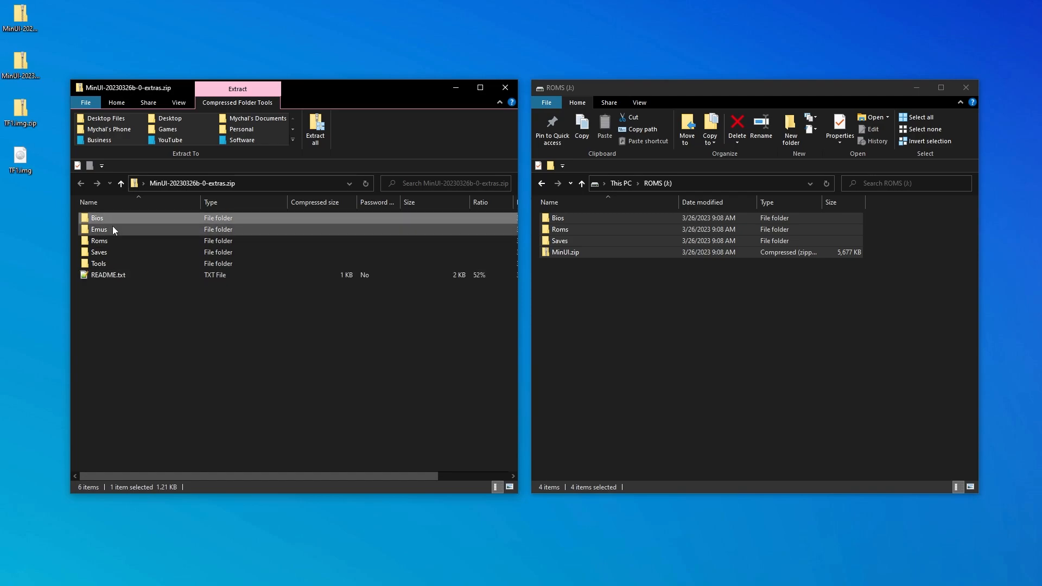
click(99, 229)
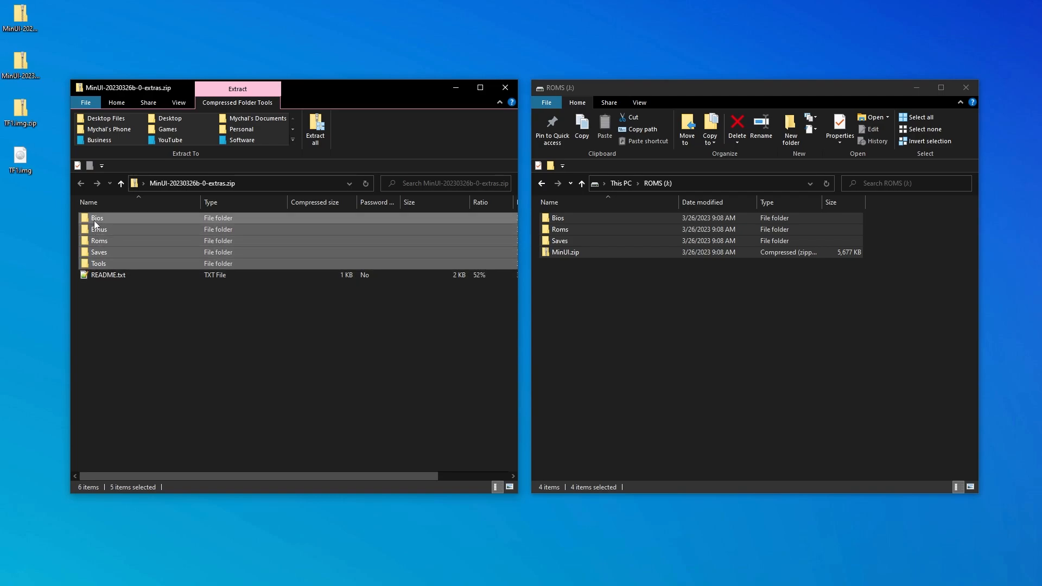
drag(98, 229, 623, 303)
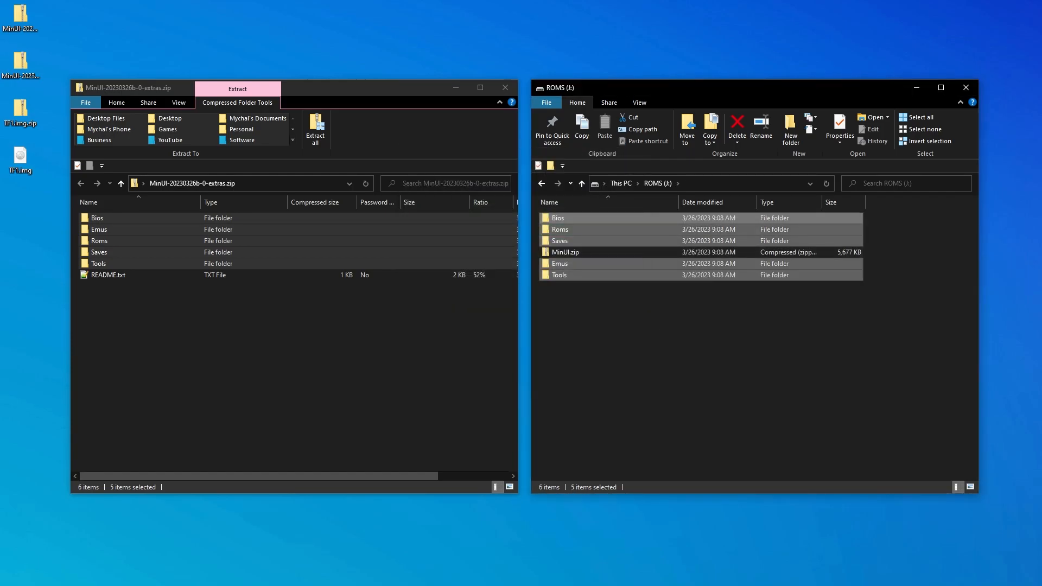
click(505, 87)
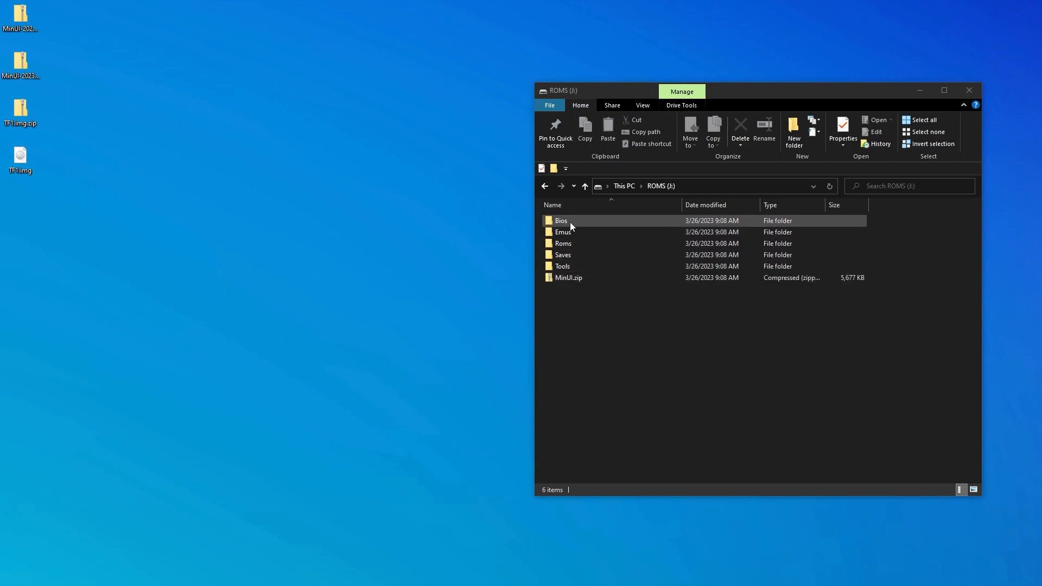
Step: Go into the Bios folder on the ROMS card
click(560, 220)
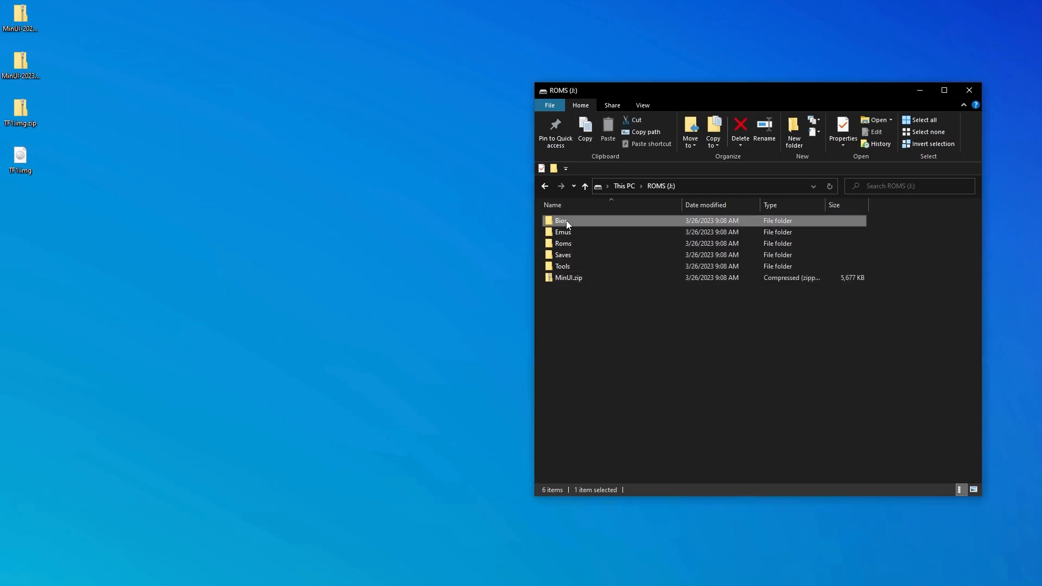
double_click(561, 220)
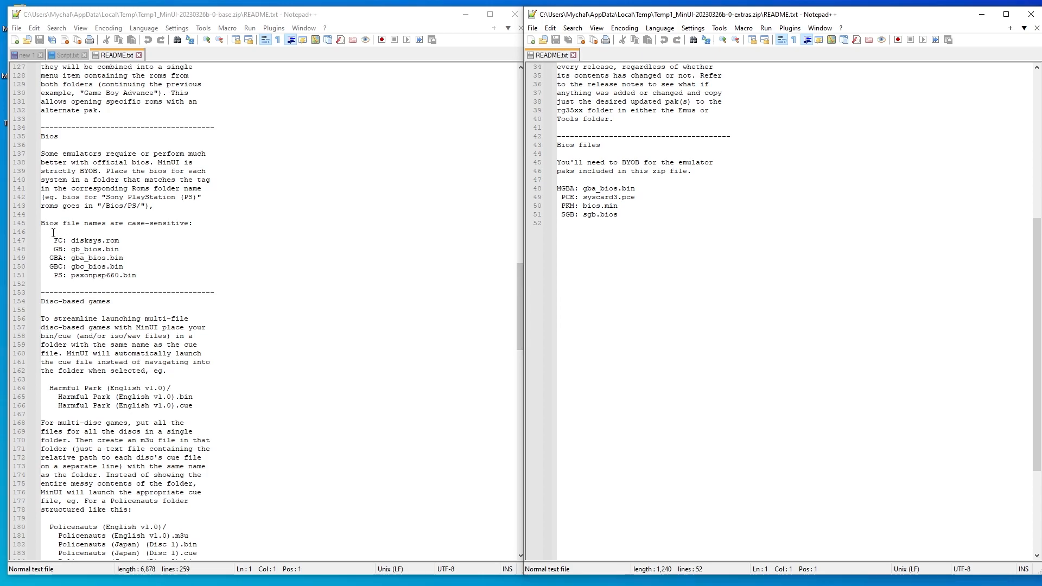
Step: Review the README lines listing the case-sensitive BIOS file names
triple_click(117, 223)
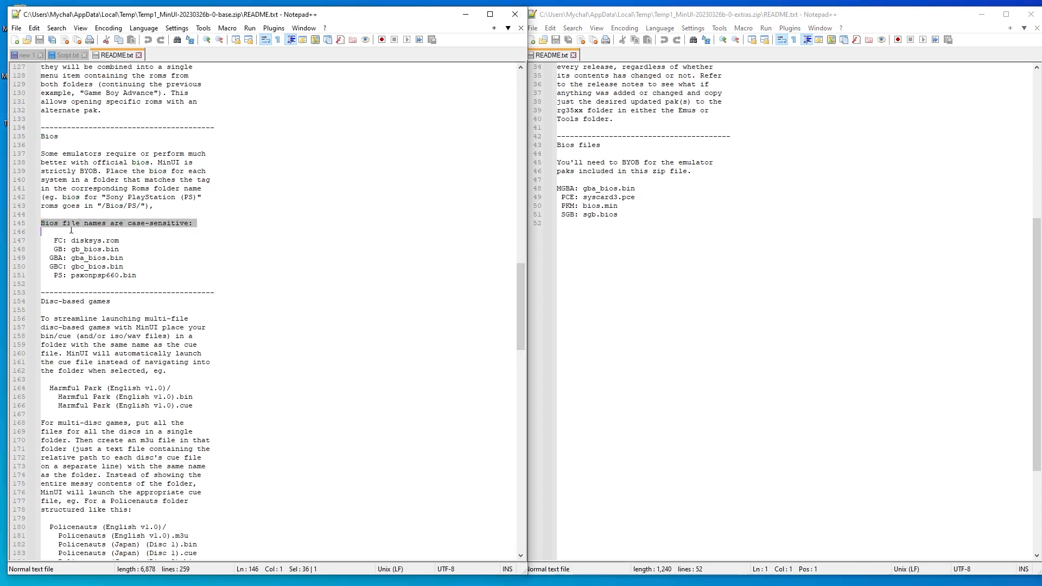
drag(44, 231, 137, 274)
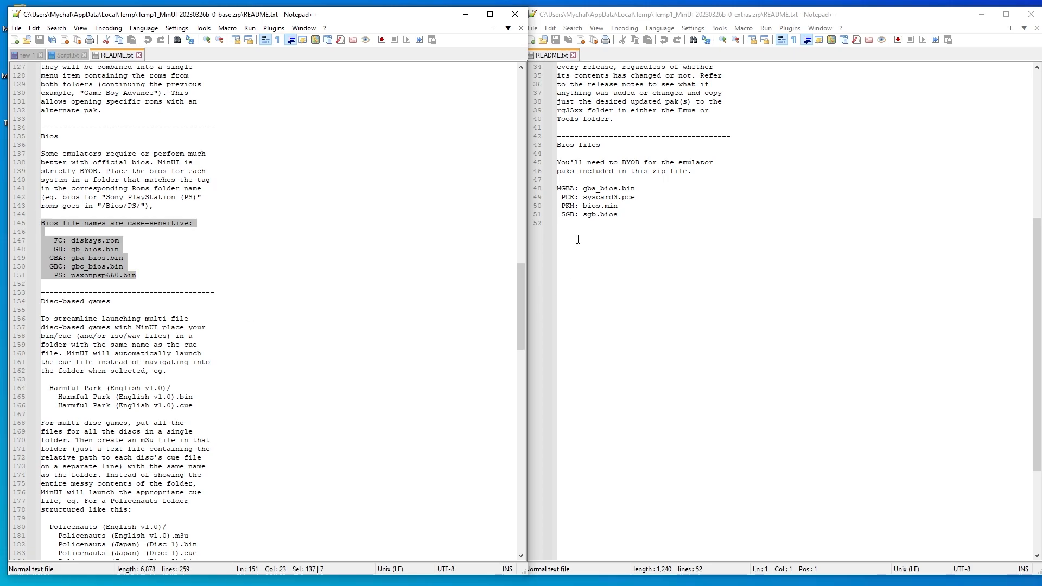
drag(558, 144, 621, 188)
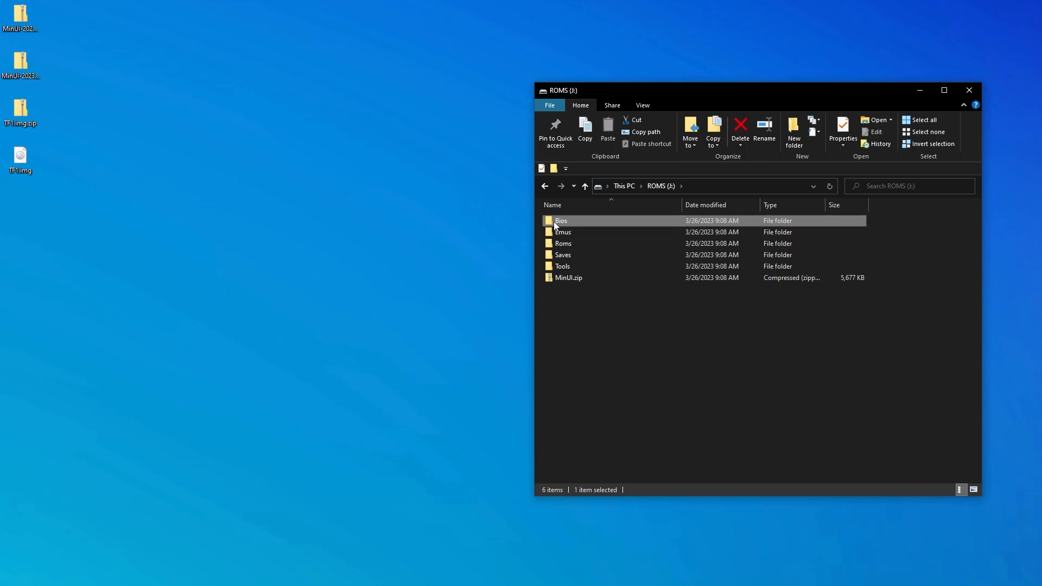
Step: Check the Bios folder's system subfolders, then go into the card's Roms folder
double_click(562, 220)
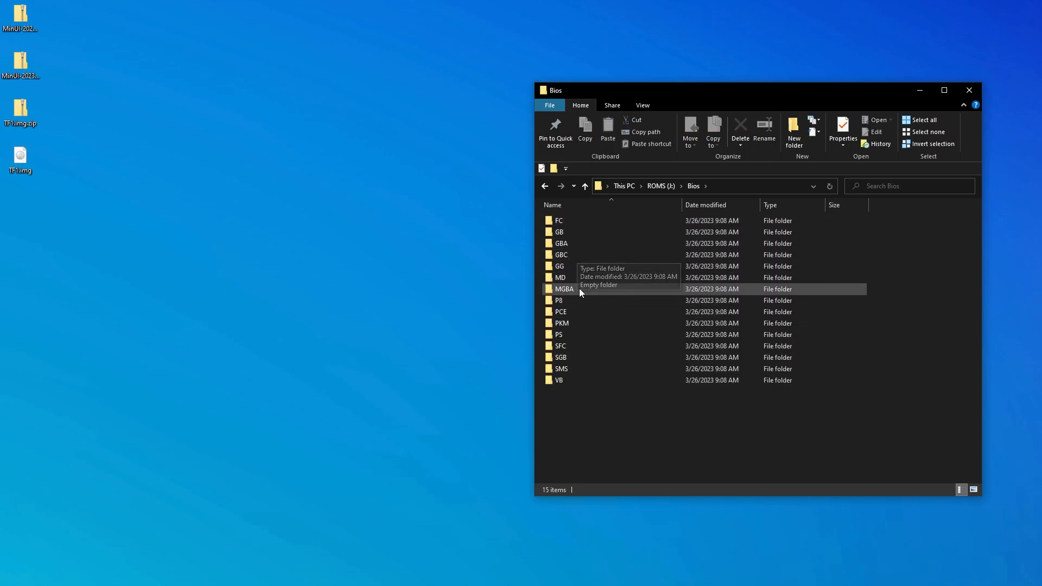
mouse_move(617, 445)
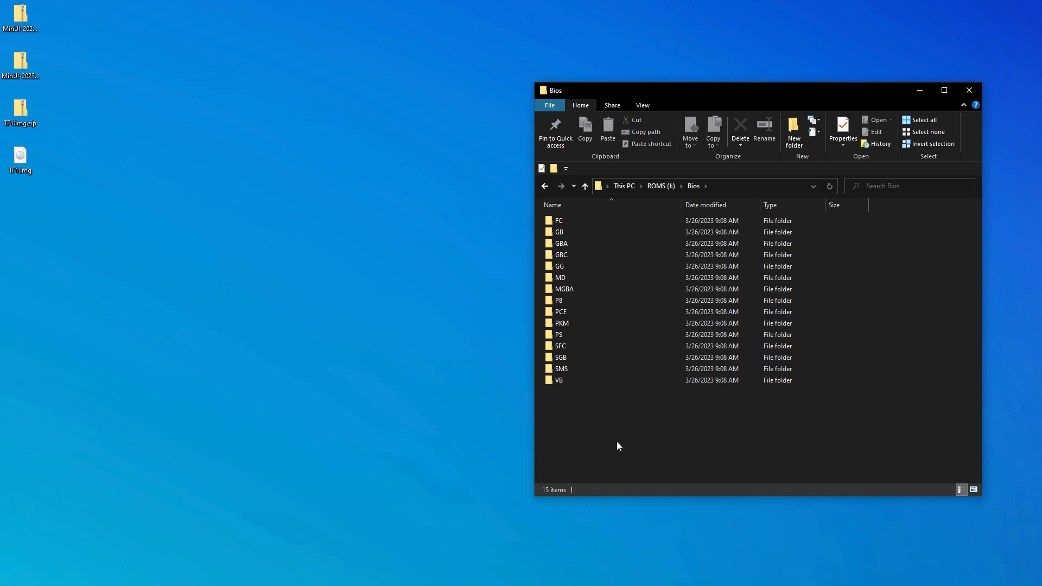
click(584, 186)
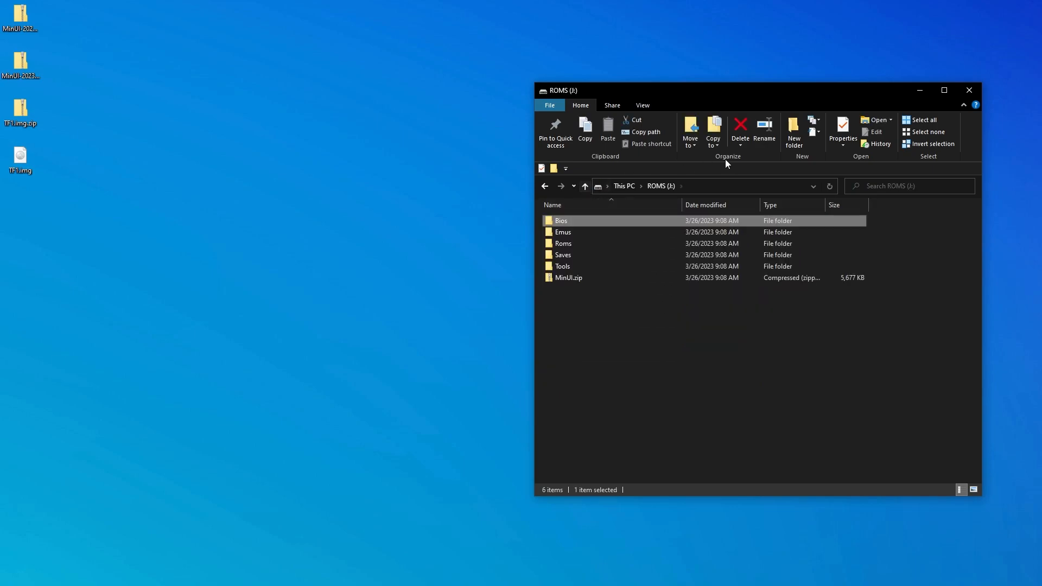
mouse_move(582, 243)
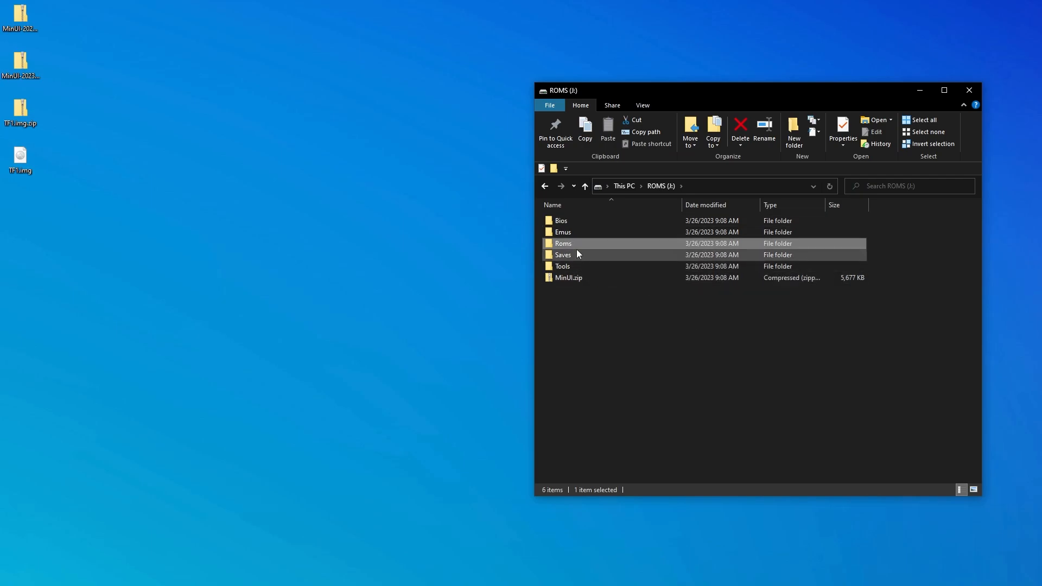
double_click(563, 243)
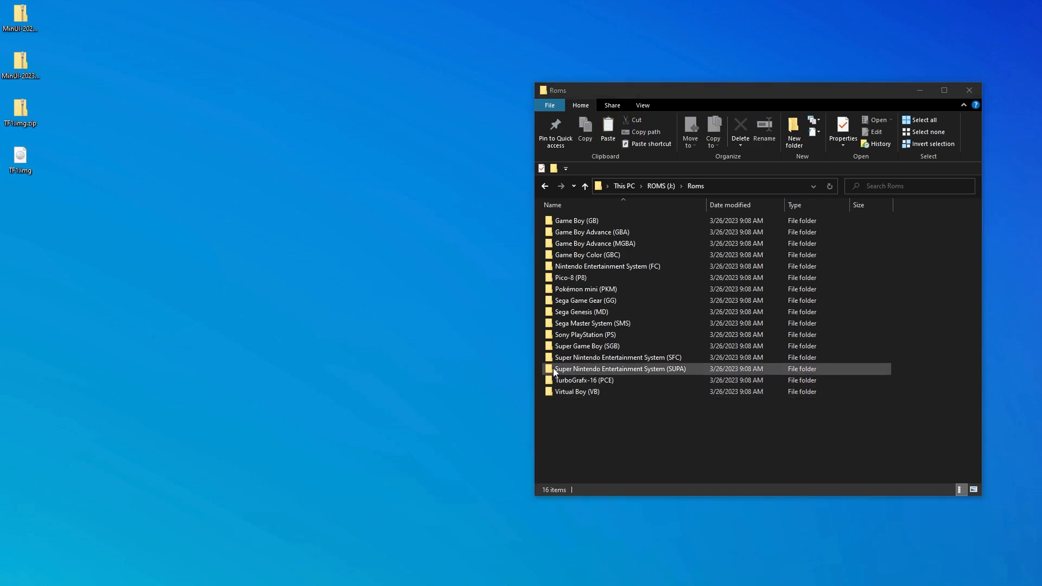
Step: Extract all Sega Genesis (MD) 7z archives in place with 7-Zip, then go into Game Boy (GB)
double_click(582, 312)
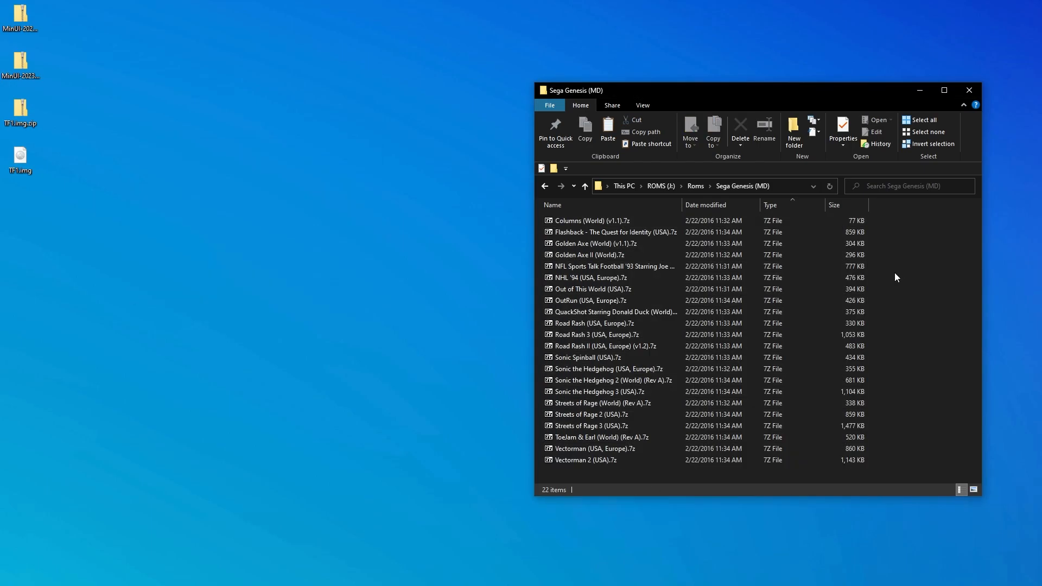
click(589, 220)
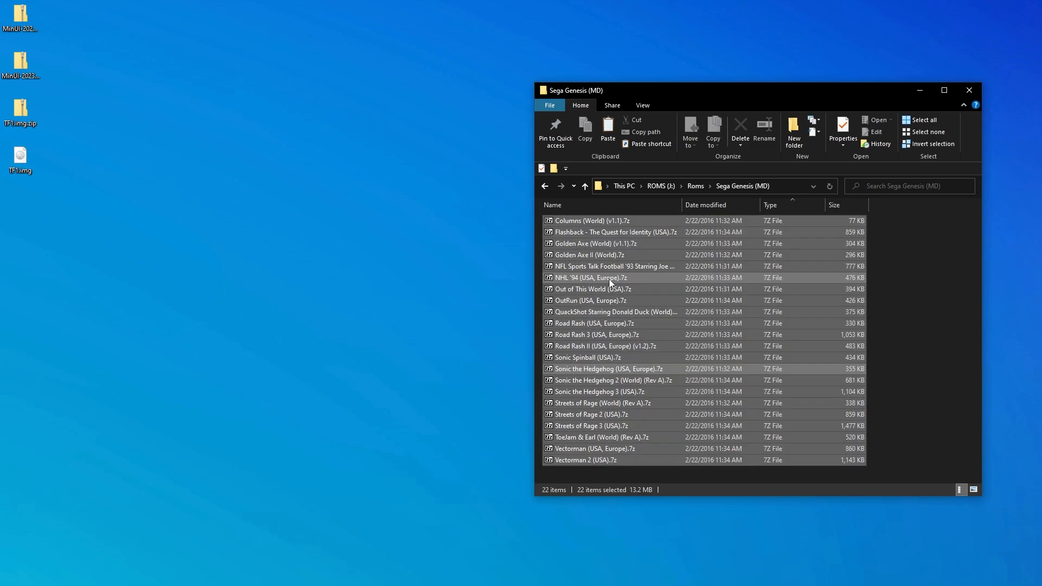
right_click(595, 226)
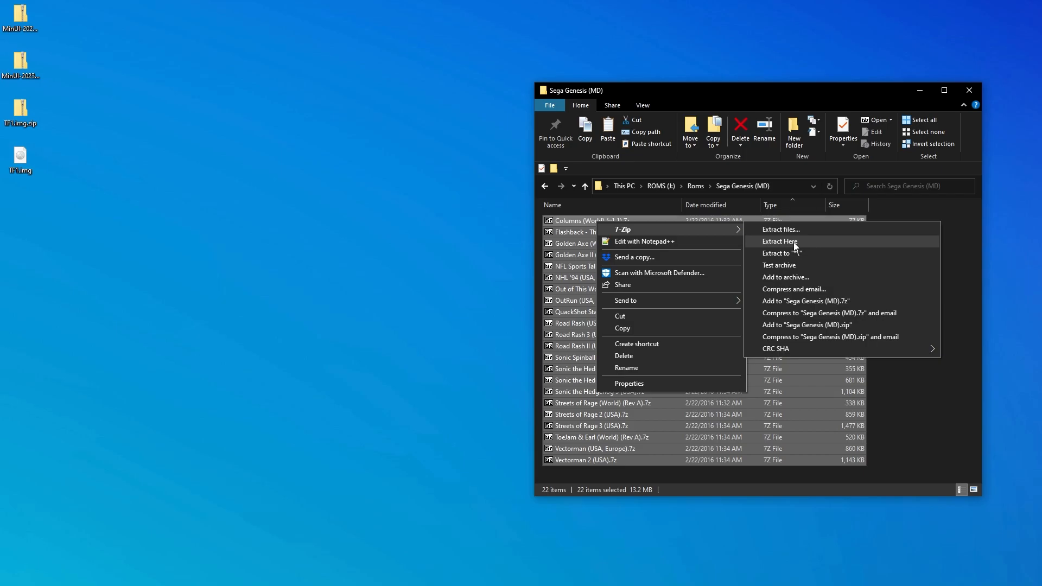
click(779, 241)
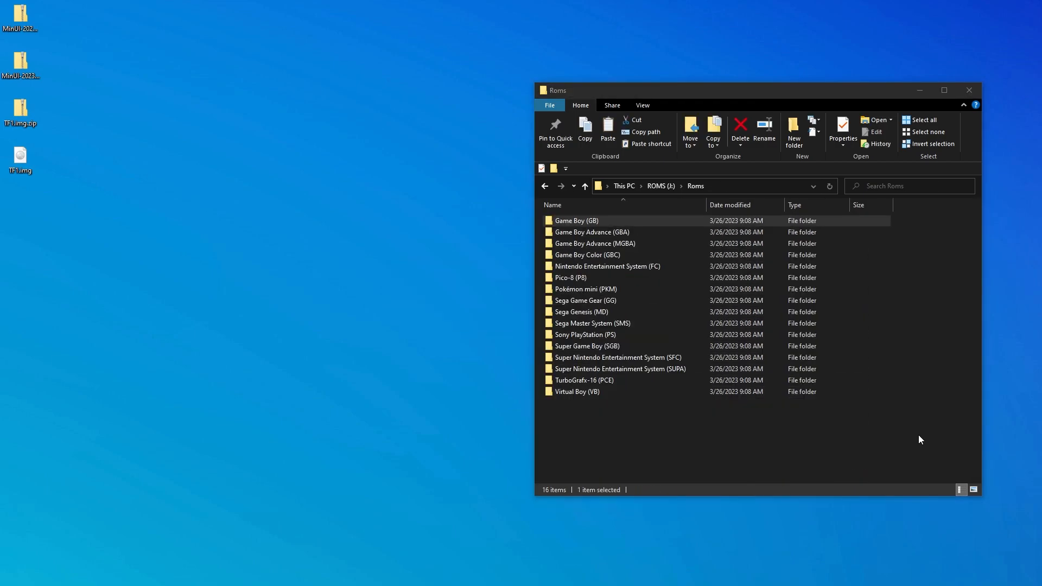
double_click(576, 220)
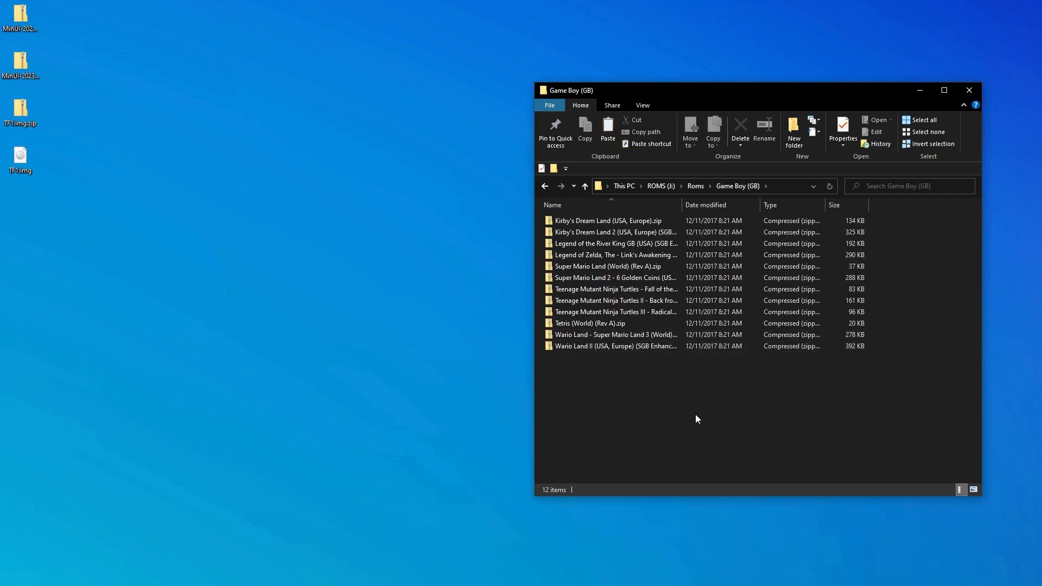
mouse_move(698, 419)
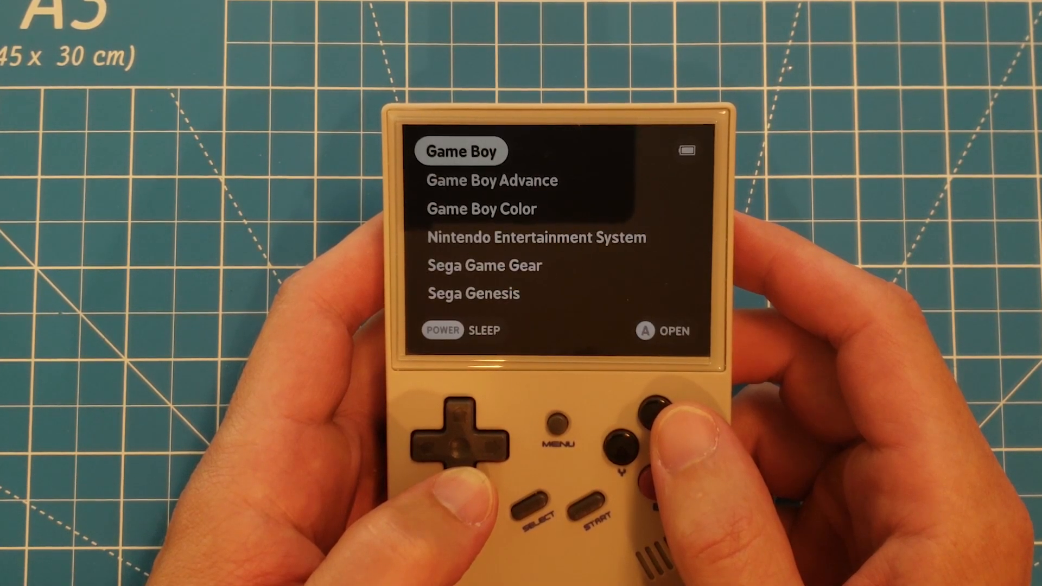
Step: Move through MinUI's system list on the RG35XX with the D-pad
click(451, 445)
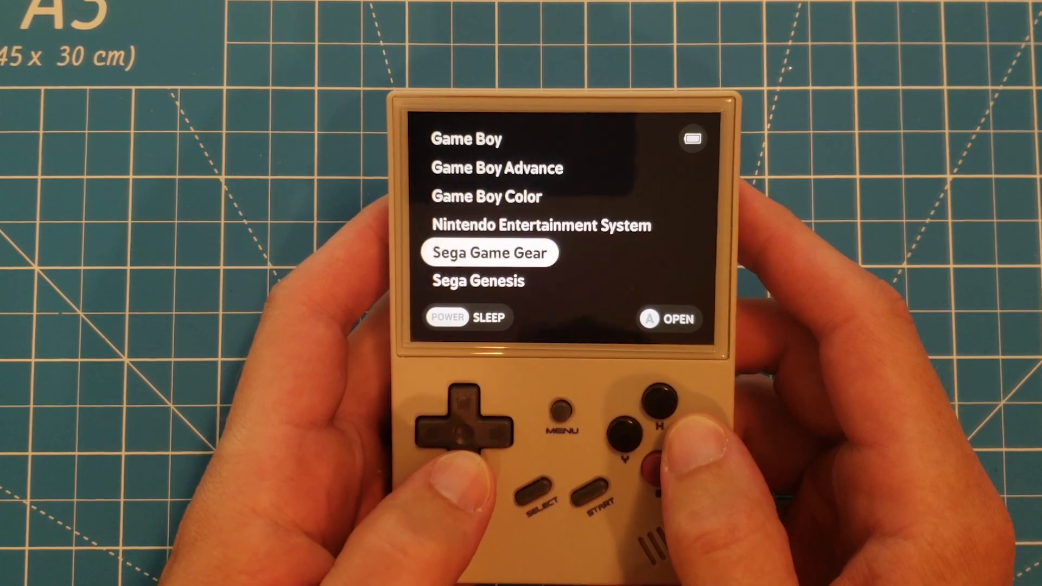
key(down)
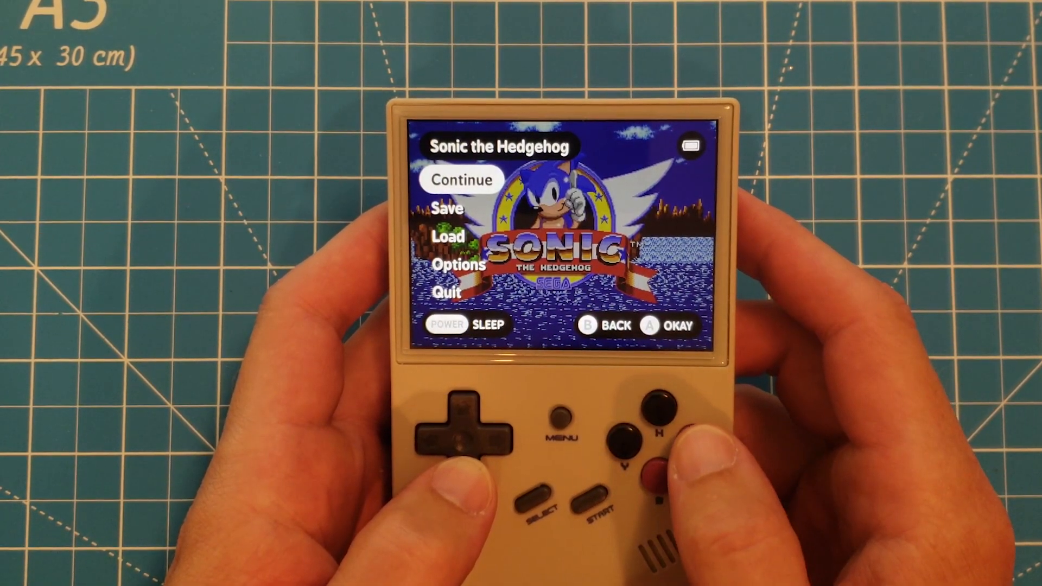
Step: From Sonic's in-game menu, go down to Options and enter the options screen
key(Down)
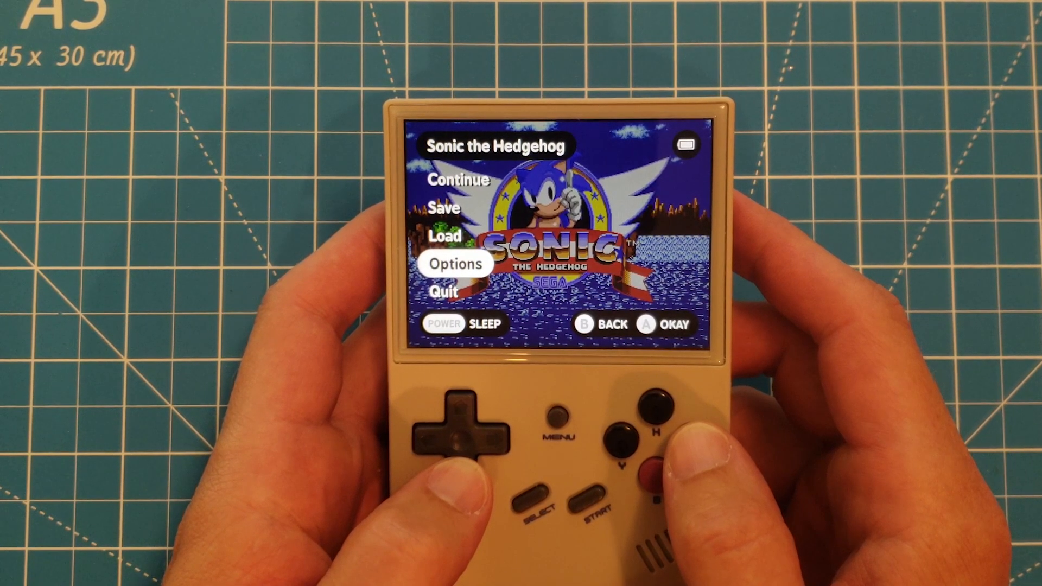
click(455, 264)
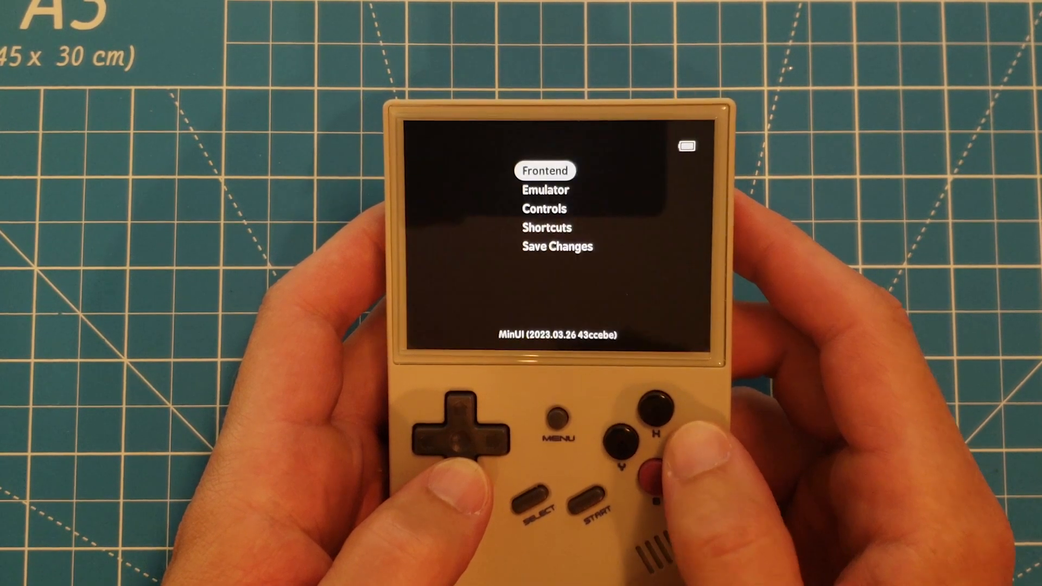